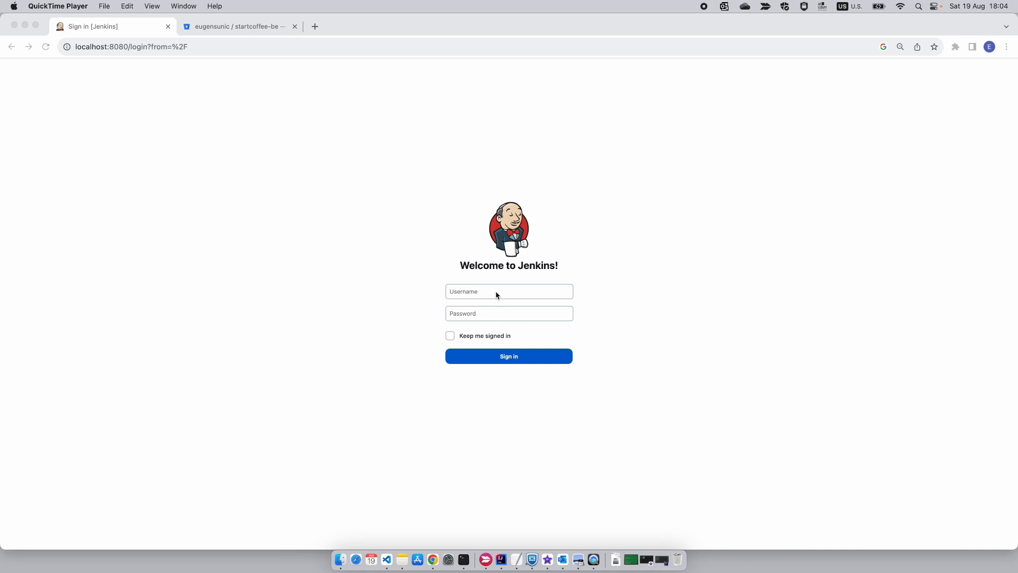
# Enter the username eugensunic on the Jenkins login page and move to the password field.
pyautogui.click(508, 291)
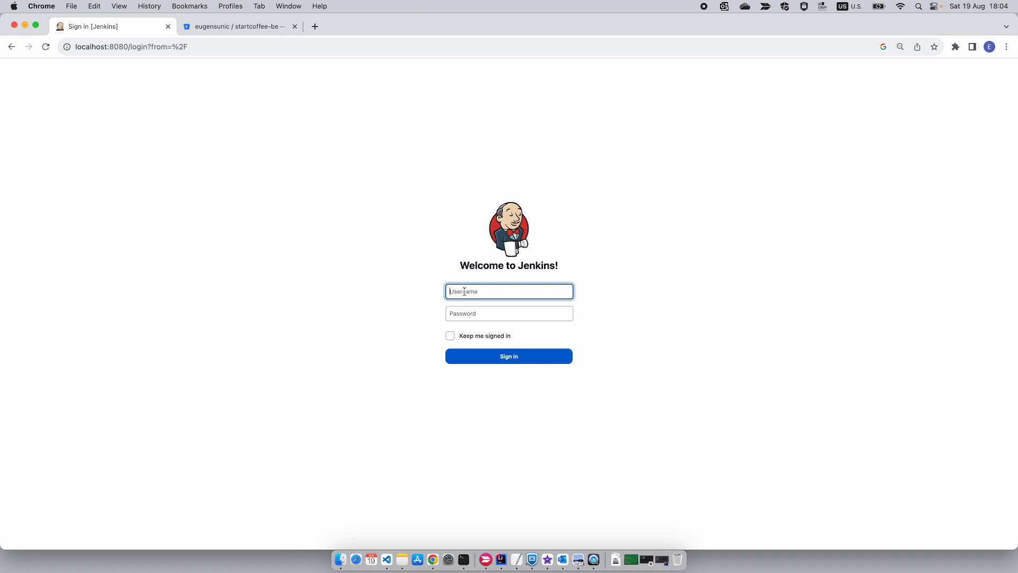
pyautogui.write('eugensunic')
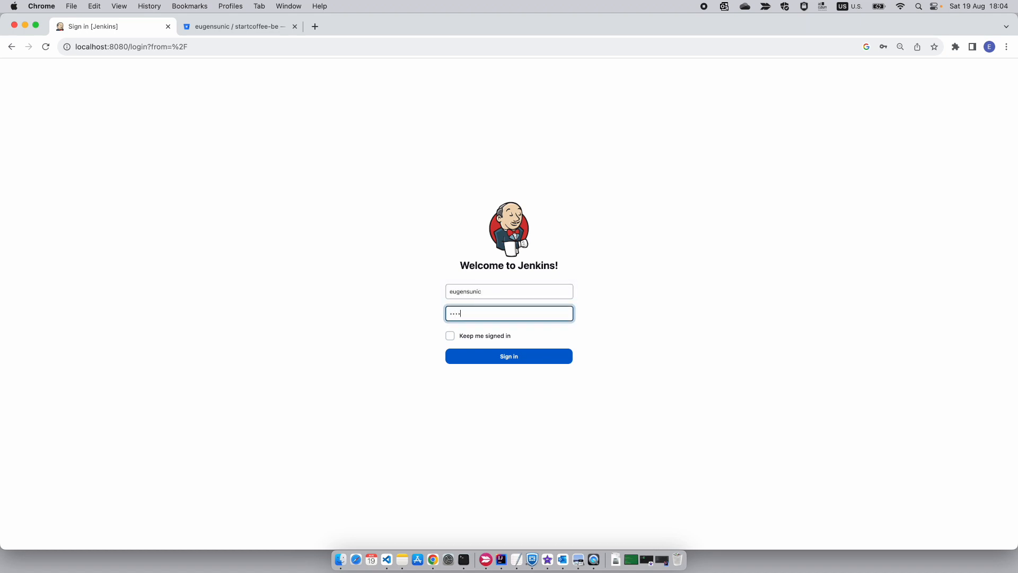
pyautogui.click(508, 356)
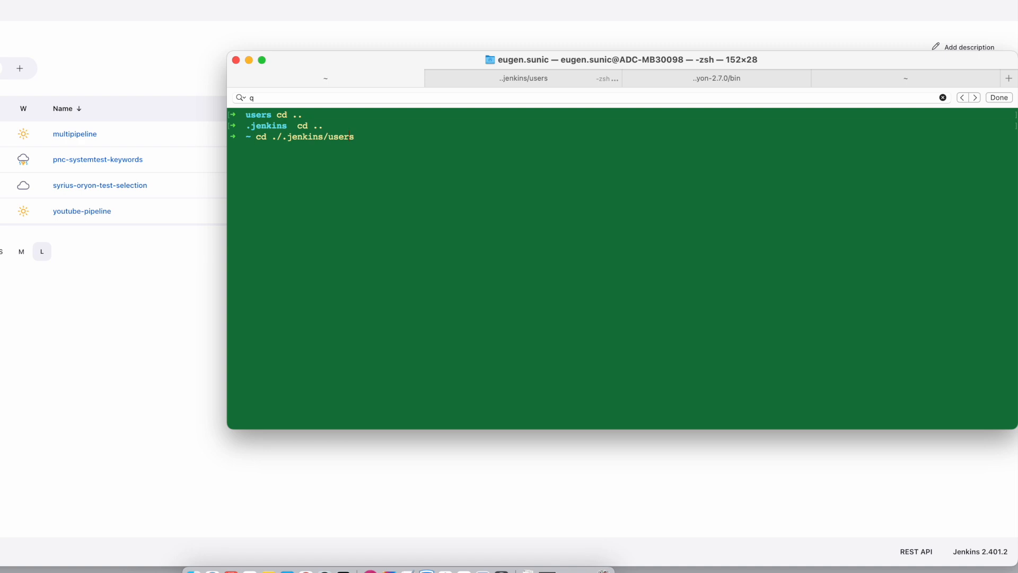
# Show users.xml in ~/.jenkins/users to find the eugensunic user's folder name.
pyautogui.write('cat users.xml')
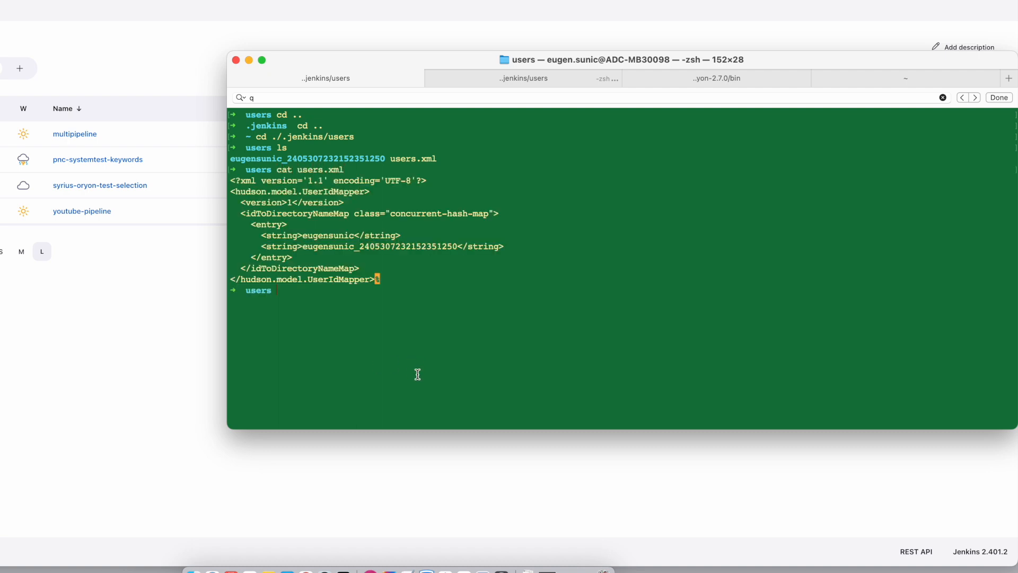
pyautogui.doubleClick(331, 236)
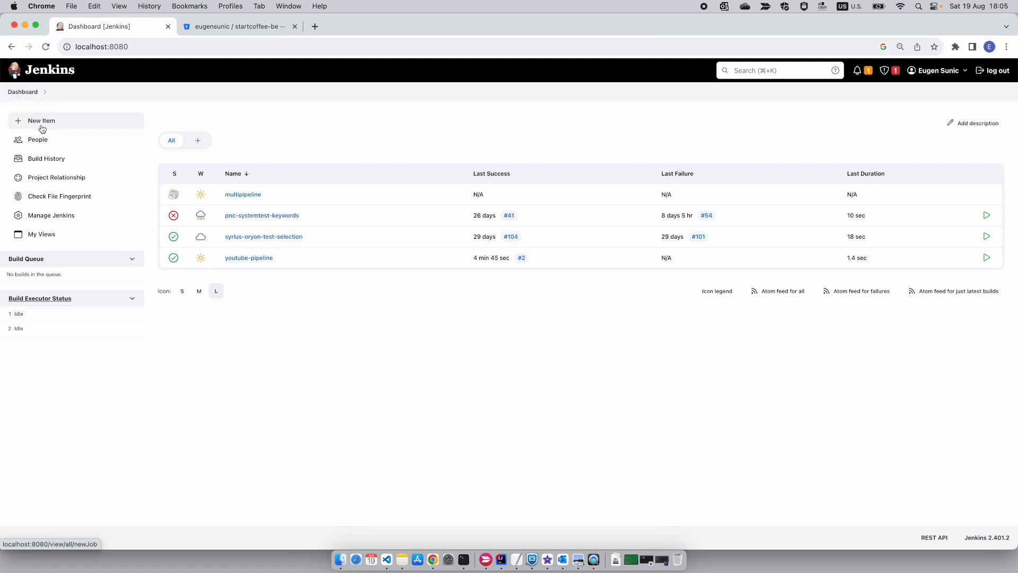
# Create a new Jenkins item and begin naming it youtube-tutorial.
pyautogui.click(42, 120)
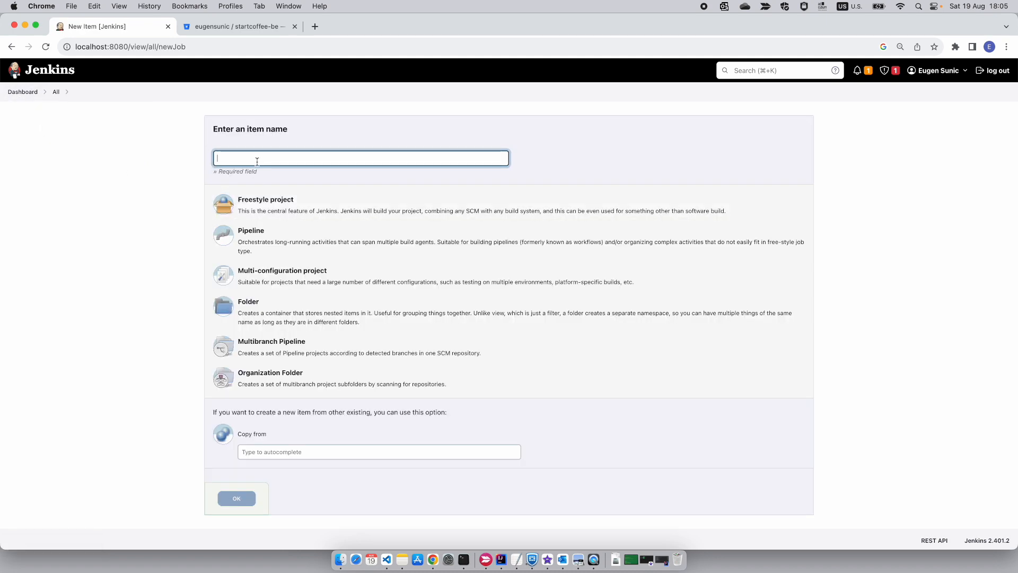
pyautogui.write('you')
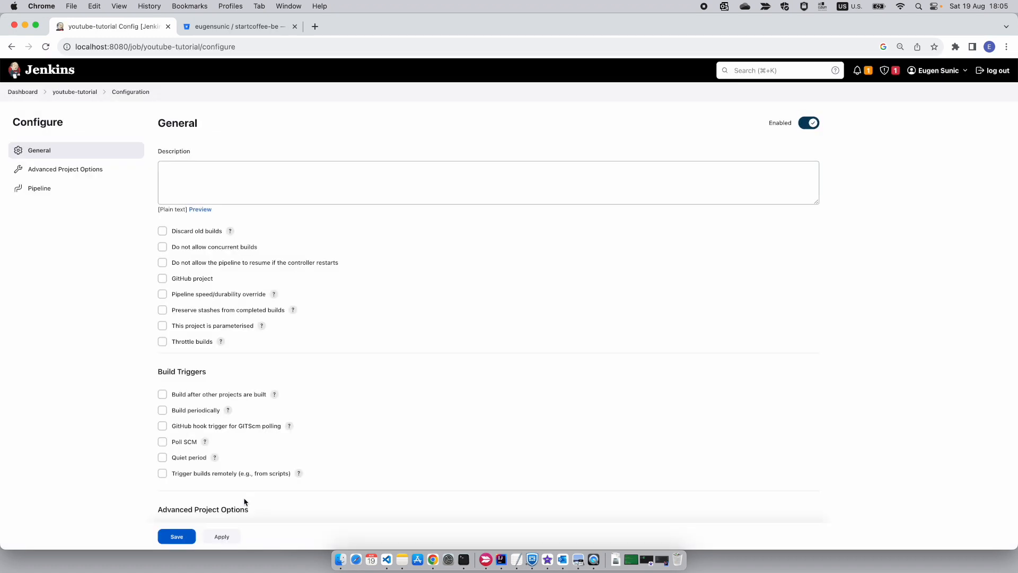
pyautogui.scroll(-3)
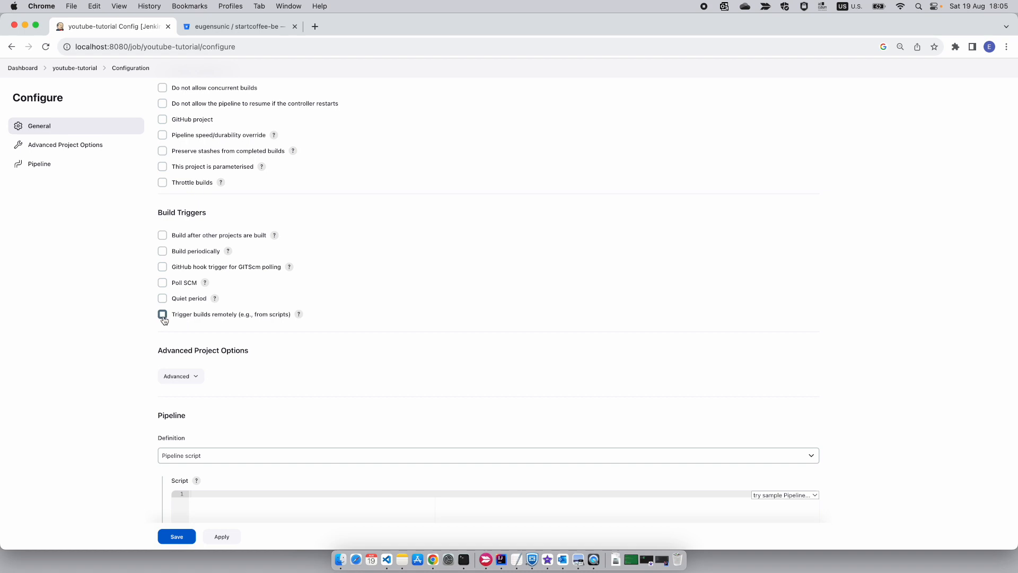
pyautogui.click(163, 314)
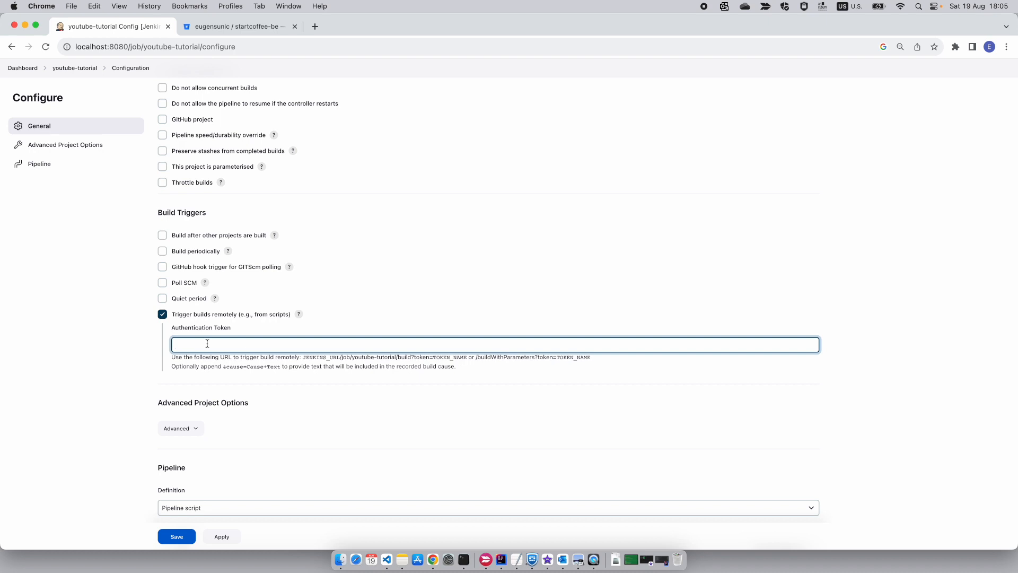
pyautogui.write('youtubeToken')
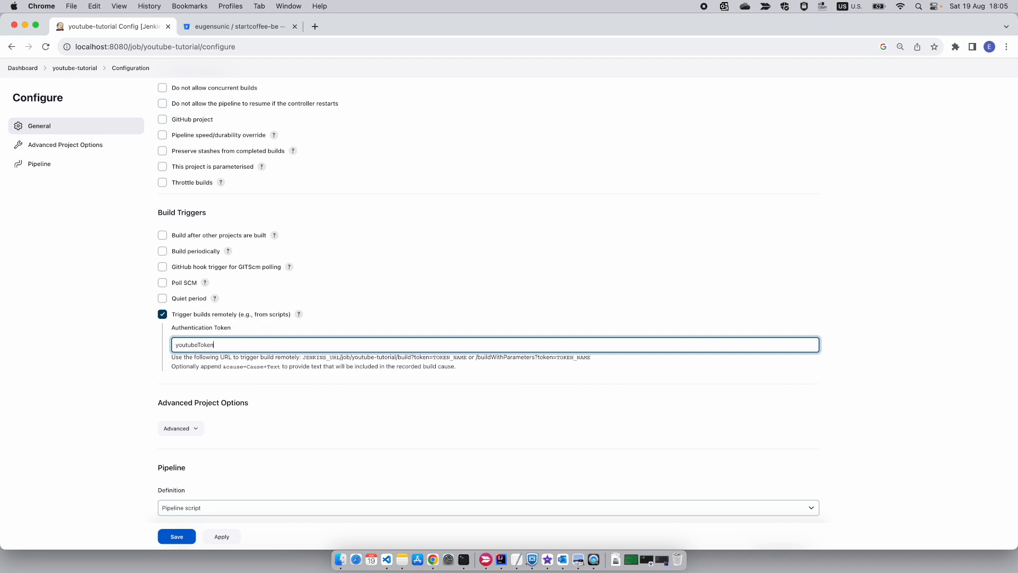
pyautogui.scroll(-3)
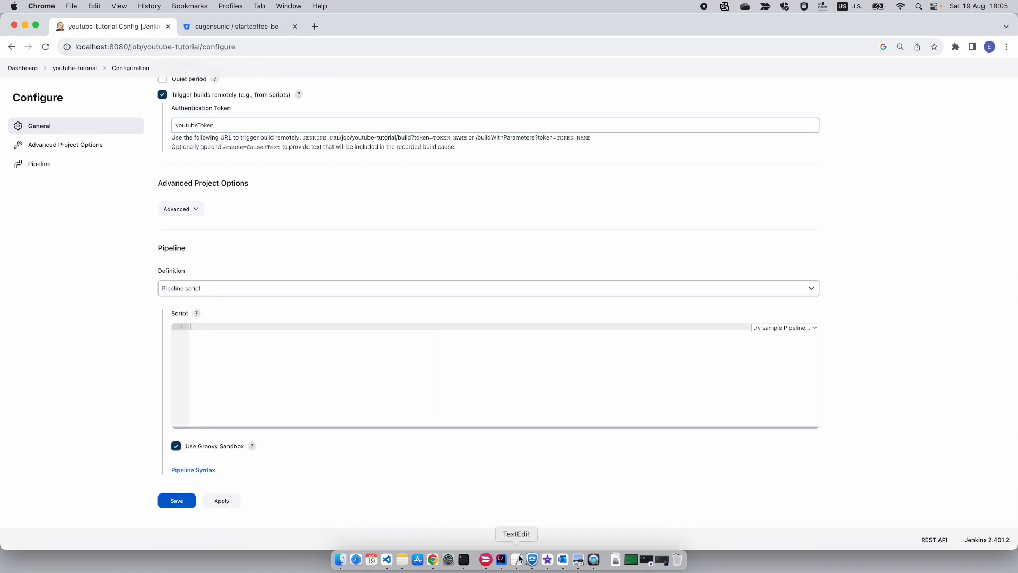
# Switch to TextEdit and select the whole four-stage pipeline script for copying.
pyautogui.click(515, 559)
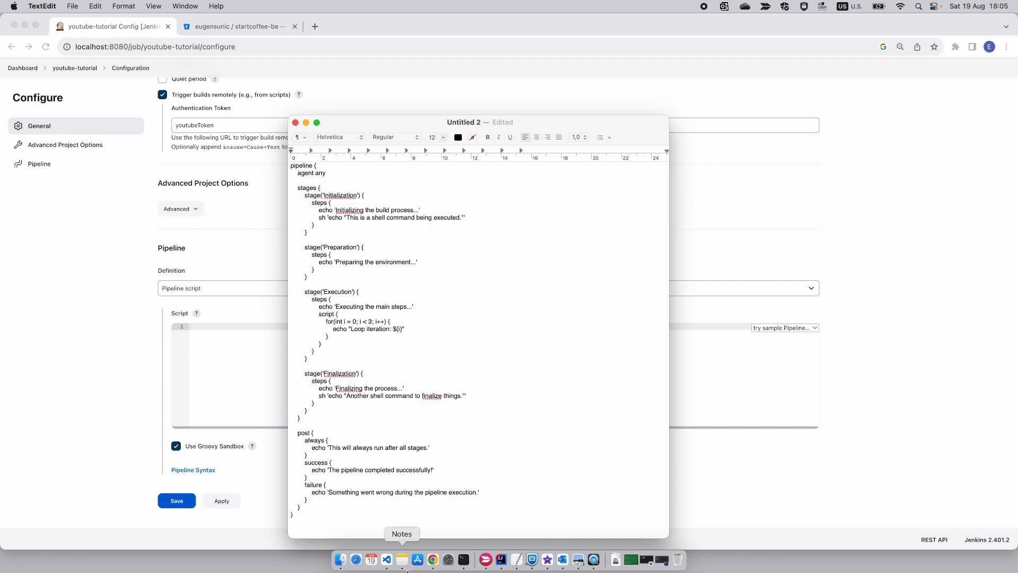
pyautogui.press('cmd+a')
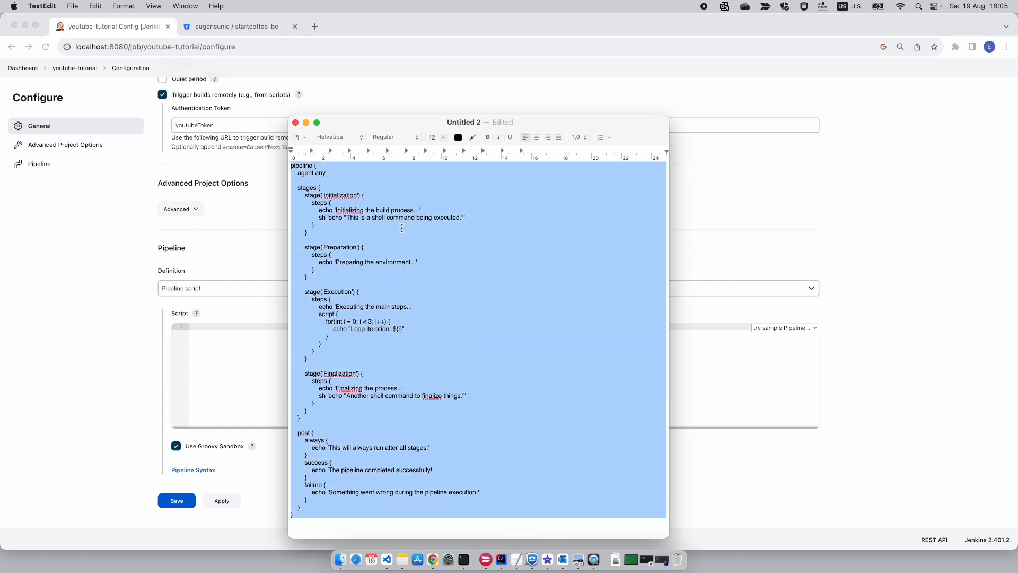
pyautogui.moveTo(426, 276)
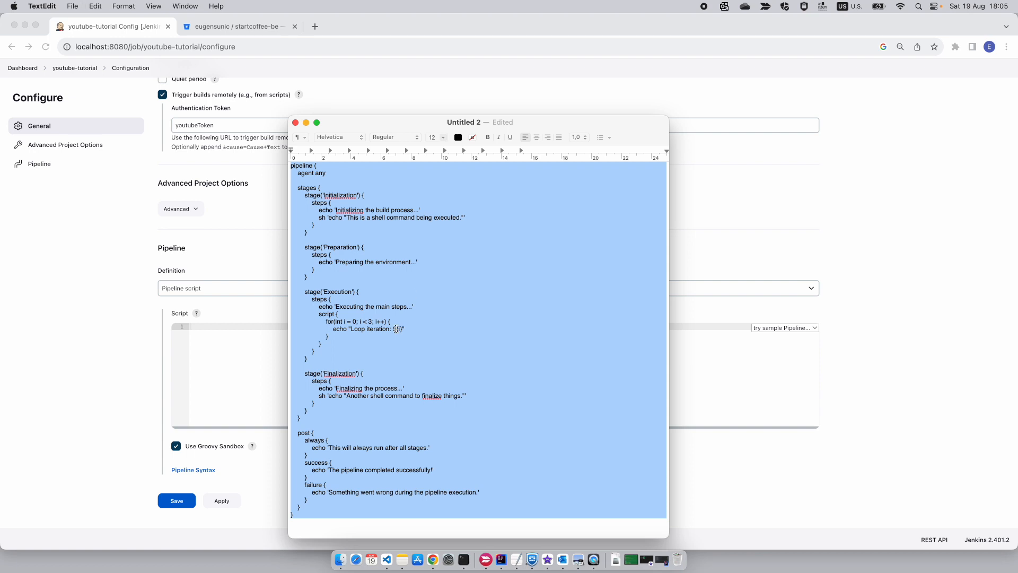
pyautogui.moveTo(364, 287)
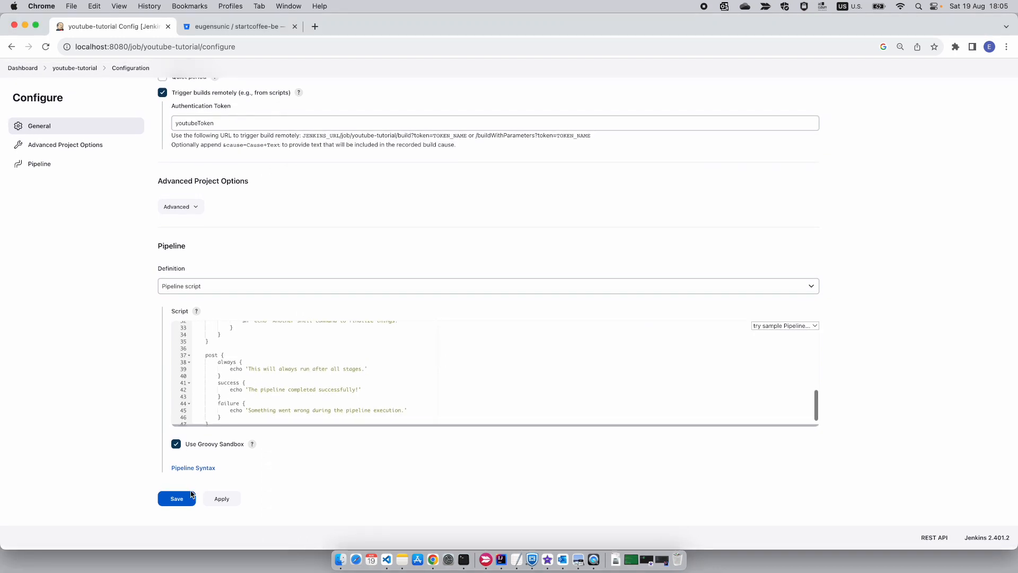
# Save the youtube-tutorial pipeline configuration and bring up the account menu.
pyautogui.click(176, 498)
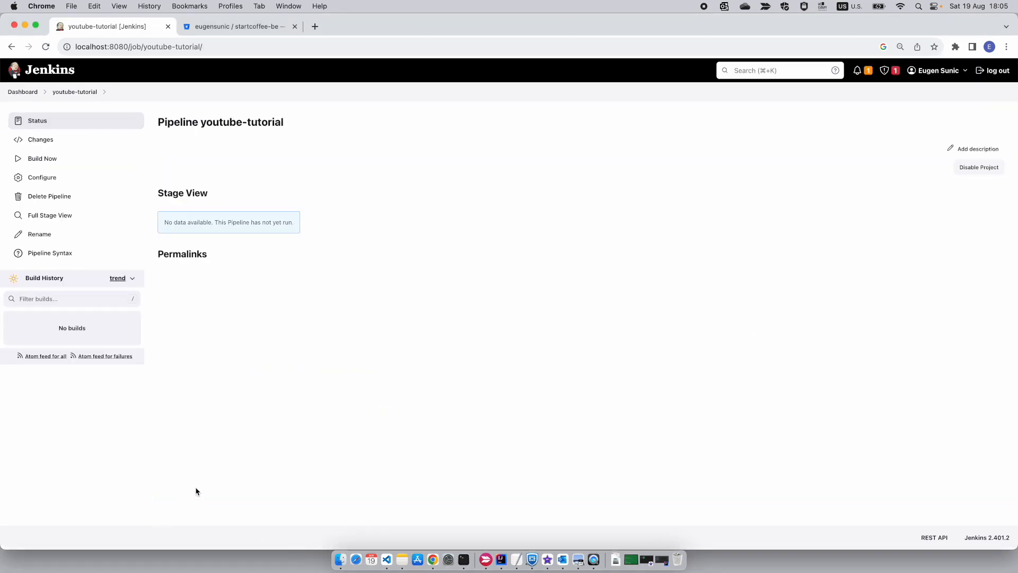
pyautogui.moveTo(634, 161)
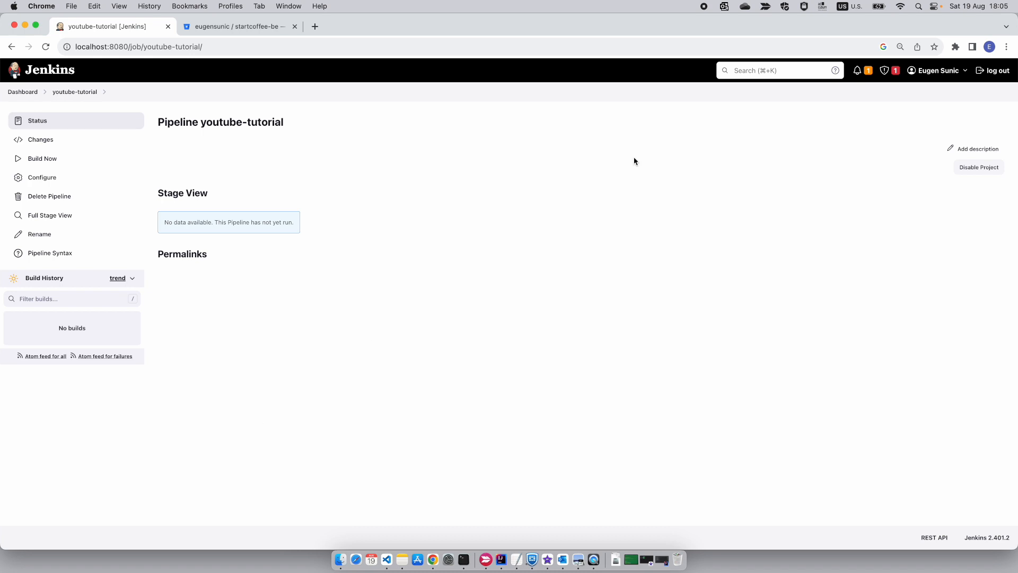
pyautogui.click(937, 70)
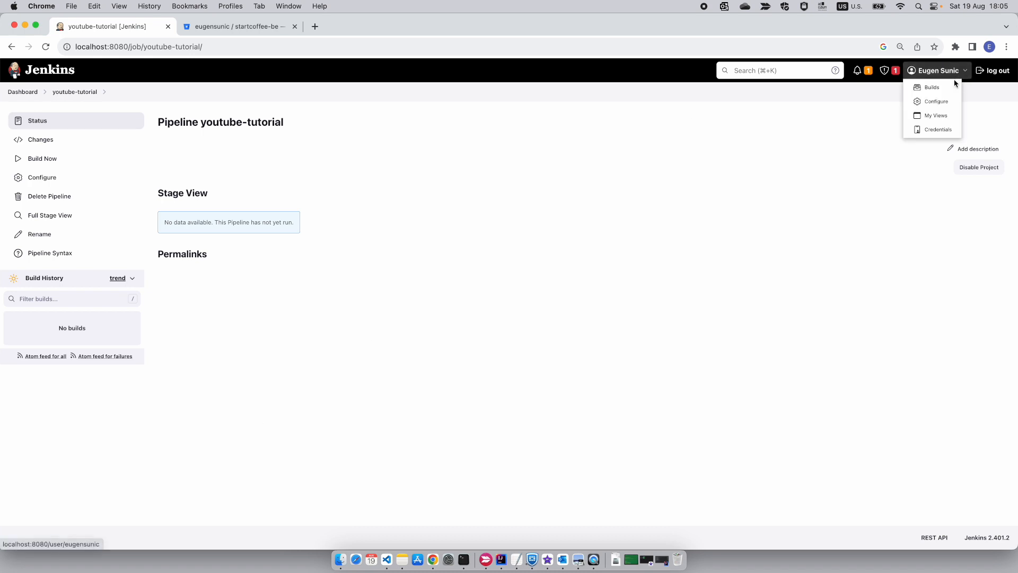
pyautogui.click(936, 70)
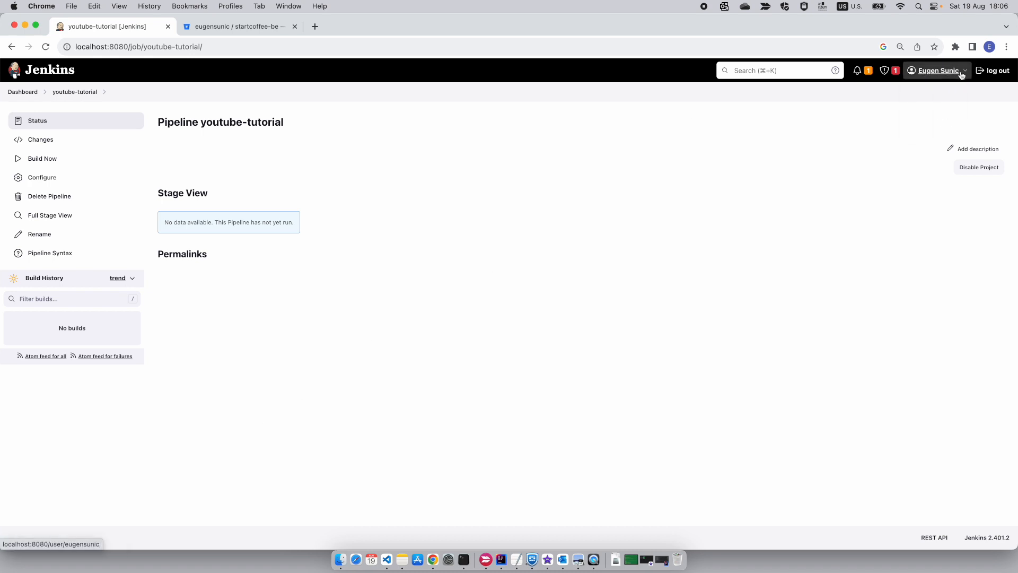
pyautogui.click(936, 70)
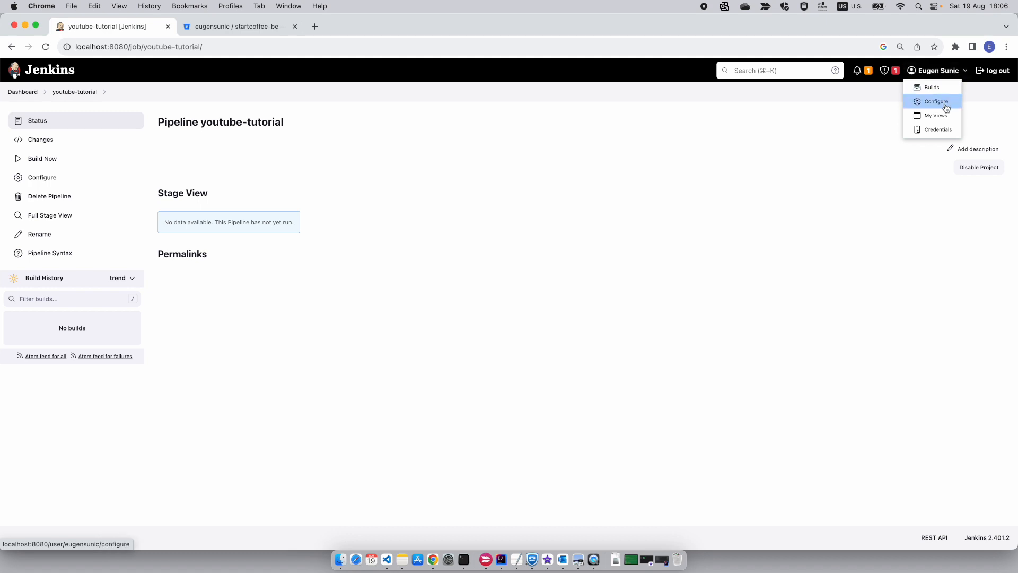
# Generate an API token named youtubeToken in the user's configuration and copy its value.
pyautogui.click(934, 102)
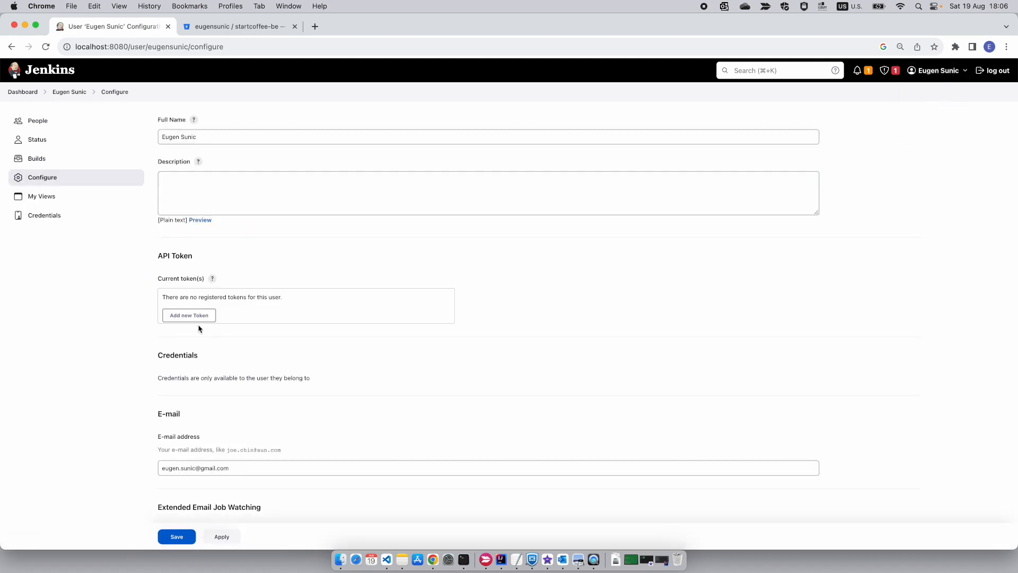
pyautogui.click(188, 315)
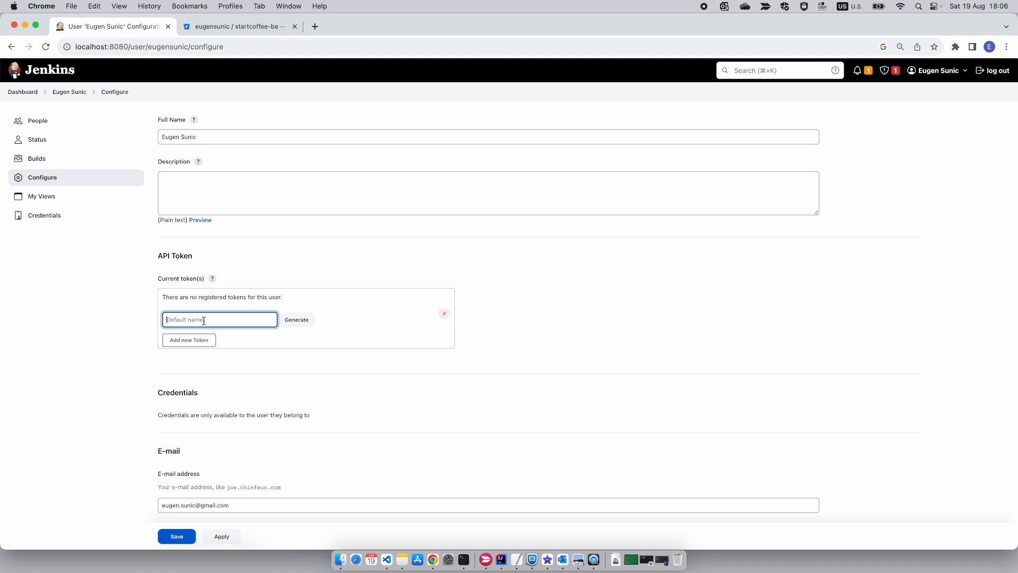
pyautogui.write('youtubeToken')
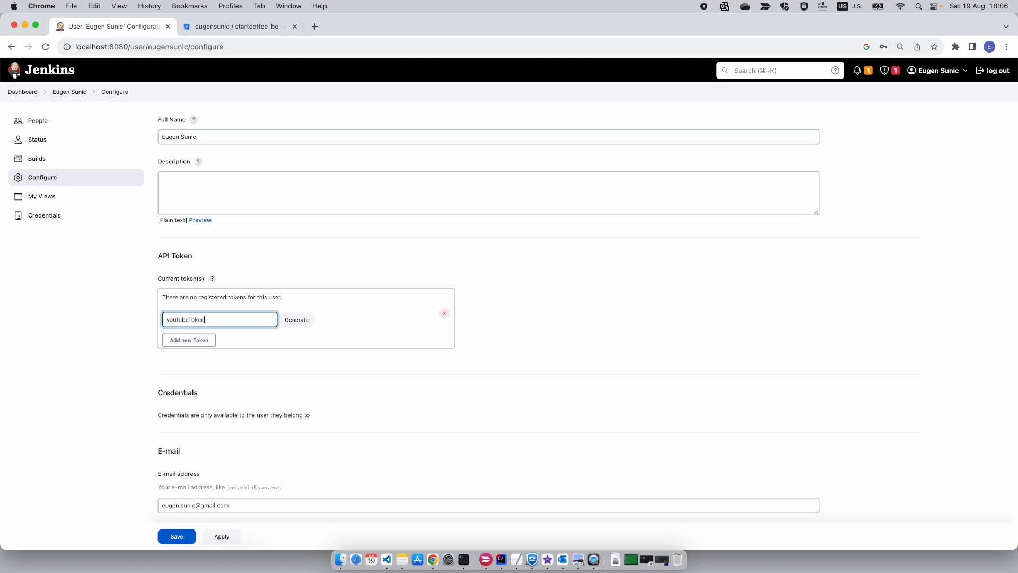
pyautogui.click(296, 319)
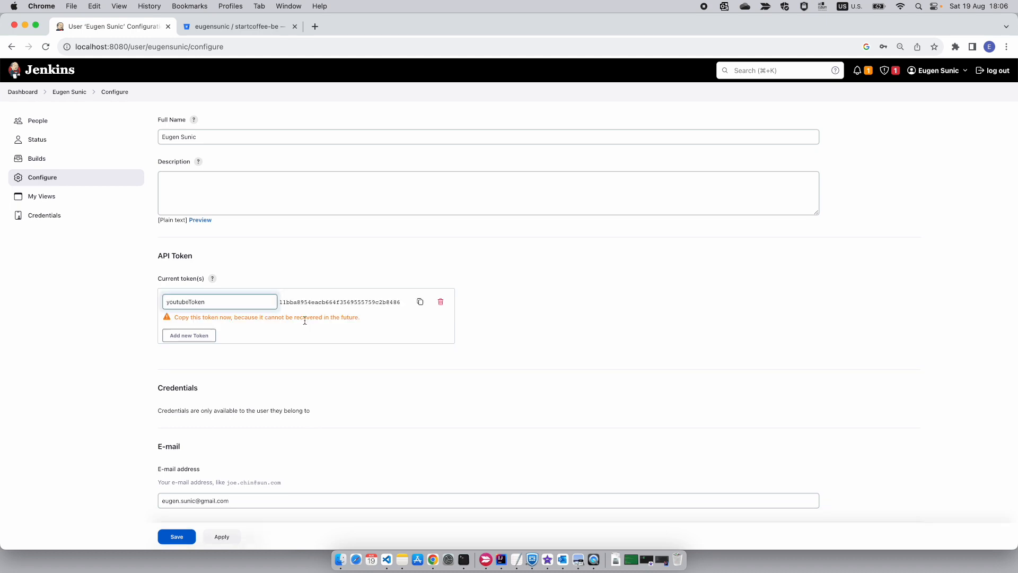
pyautogui.click(420, 303)
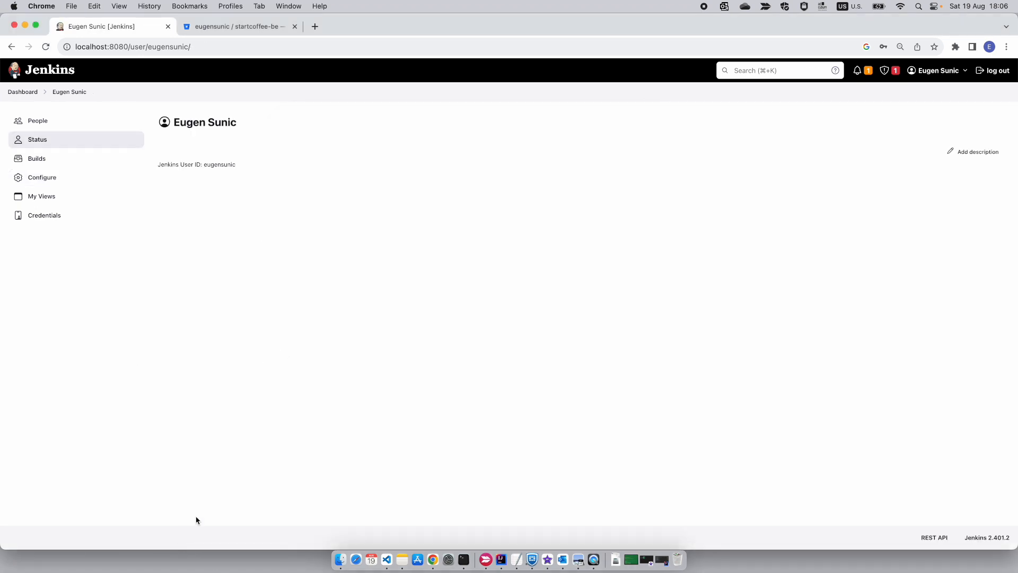
pyautogui.click(236, 26)
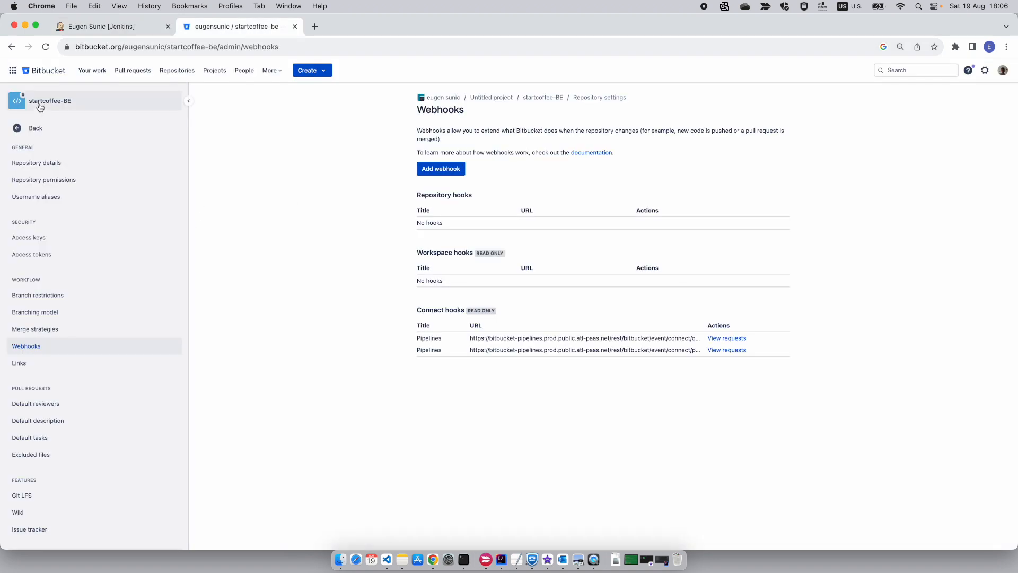
pyautogui.click(50, 101)
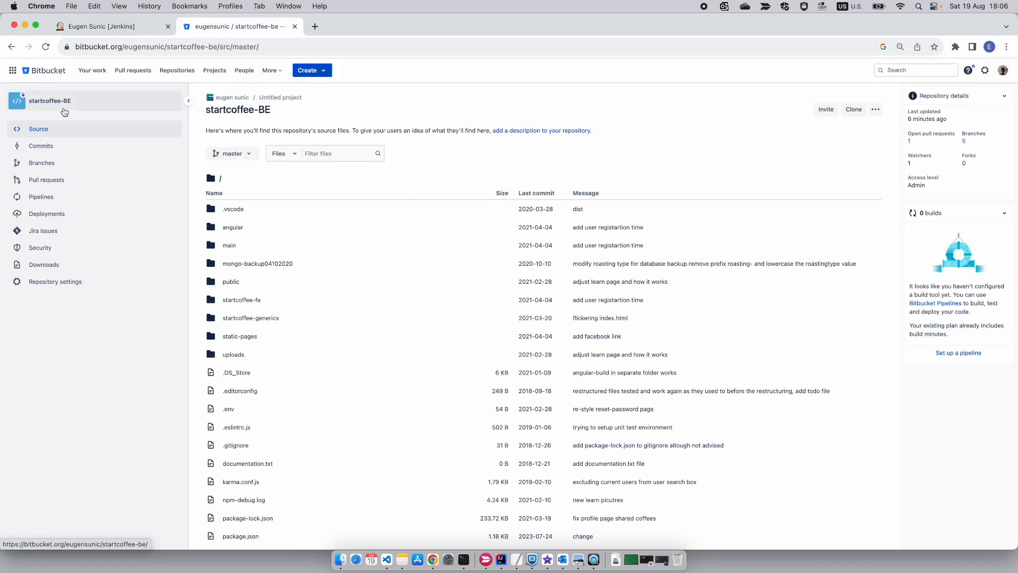
pyautogui.moveTo(55, 281)
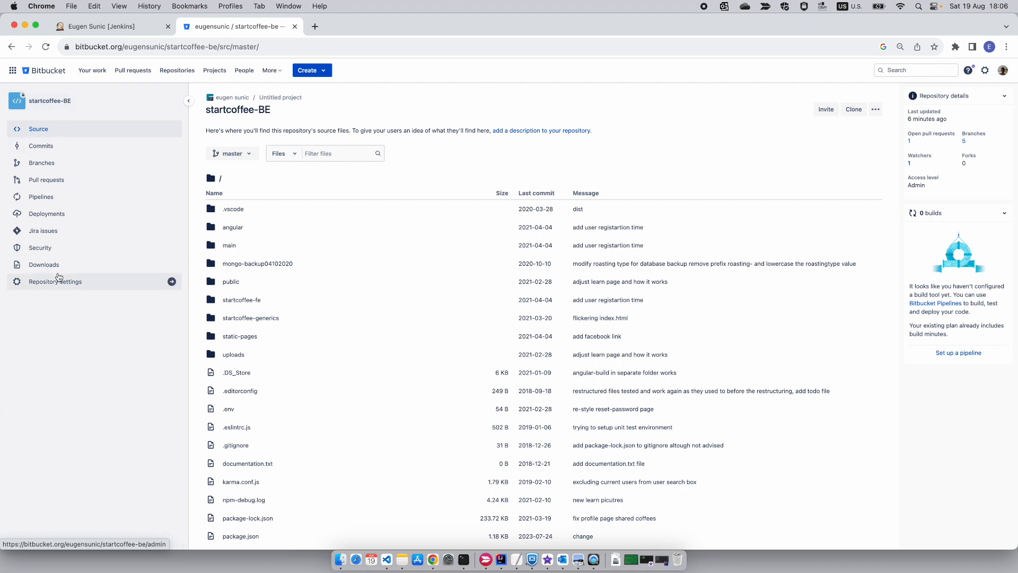
pyautogui.click(55, 281)
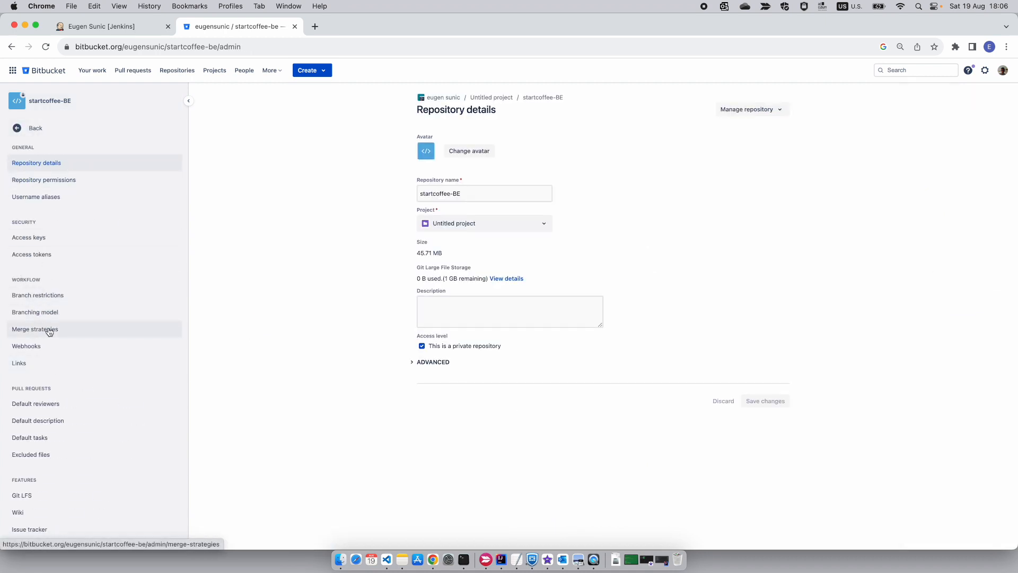
pyautogui.click(27, 346)
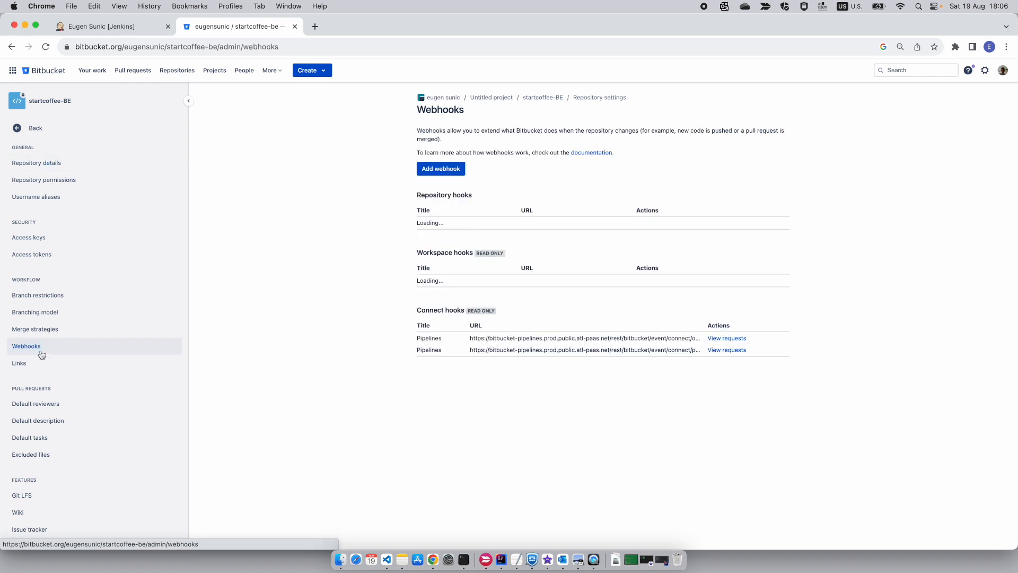
# Add a Bitbucket webhook titled youtube-webhook and start its URL with https:.
pyautogui.click(441, 168)
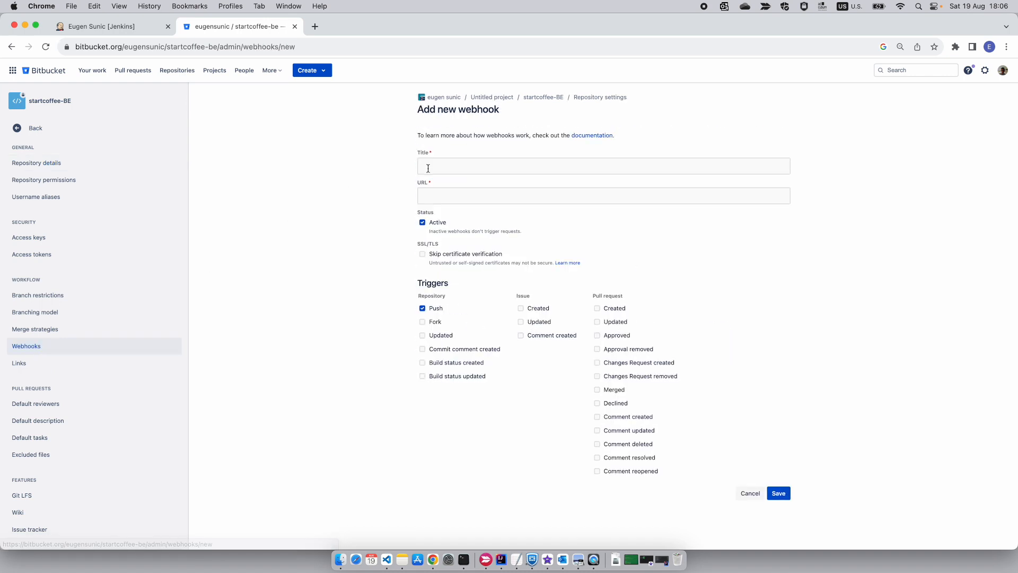
pyautogui.write('youutb')
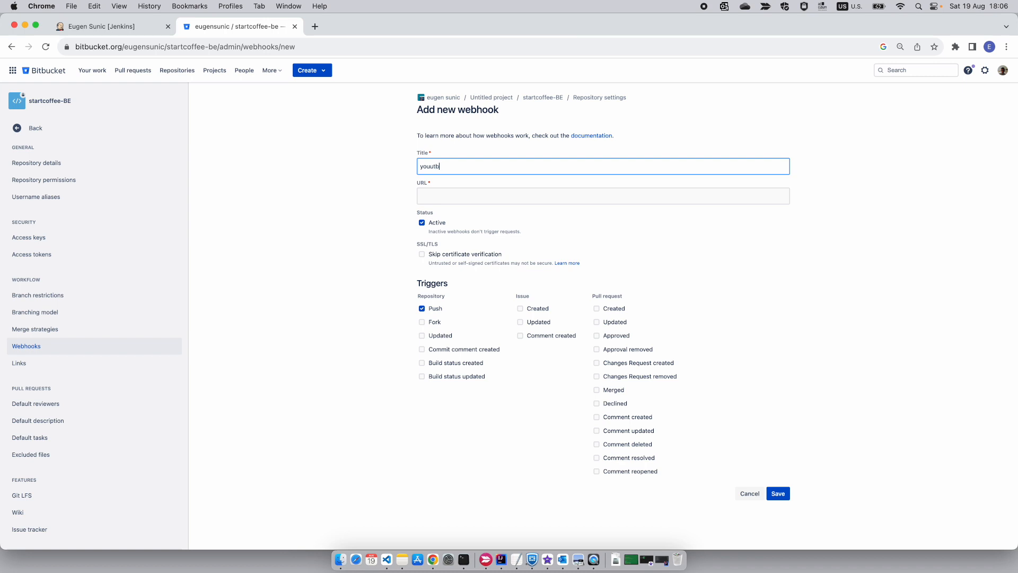
pyautogui.write('youtube-')
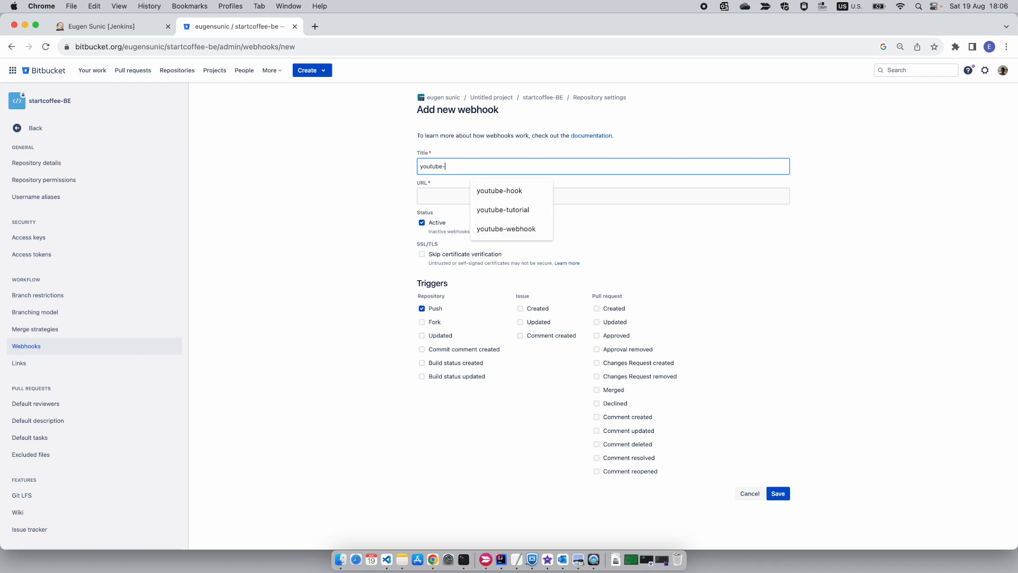
pyautogui.click(506, 229)
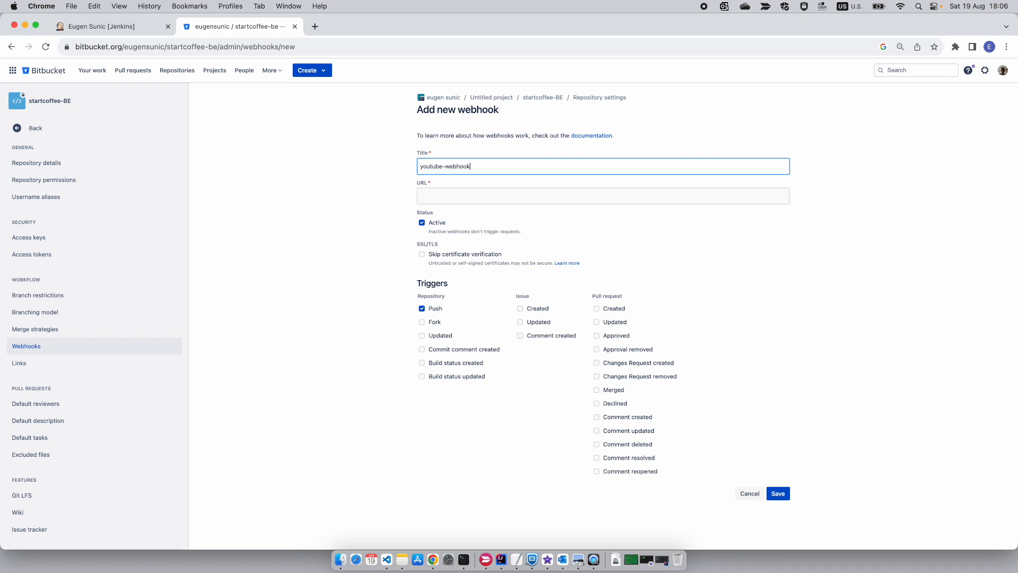
pyautogui.click(603, 195)
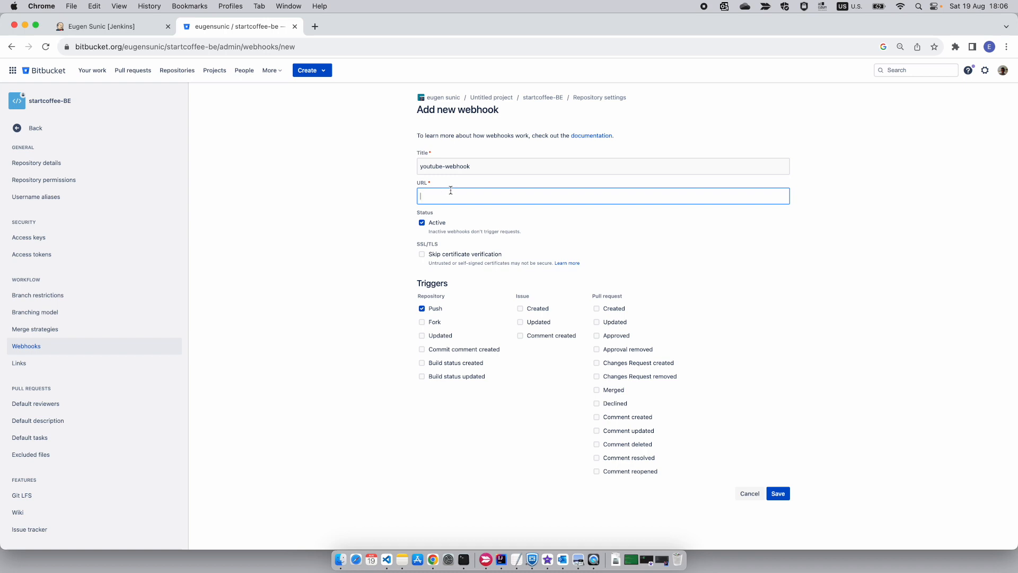
pyautogui.write('https://')
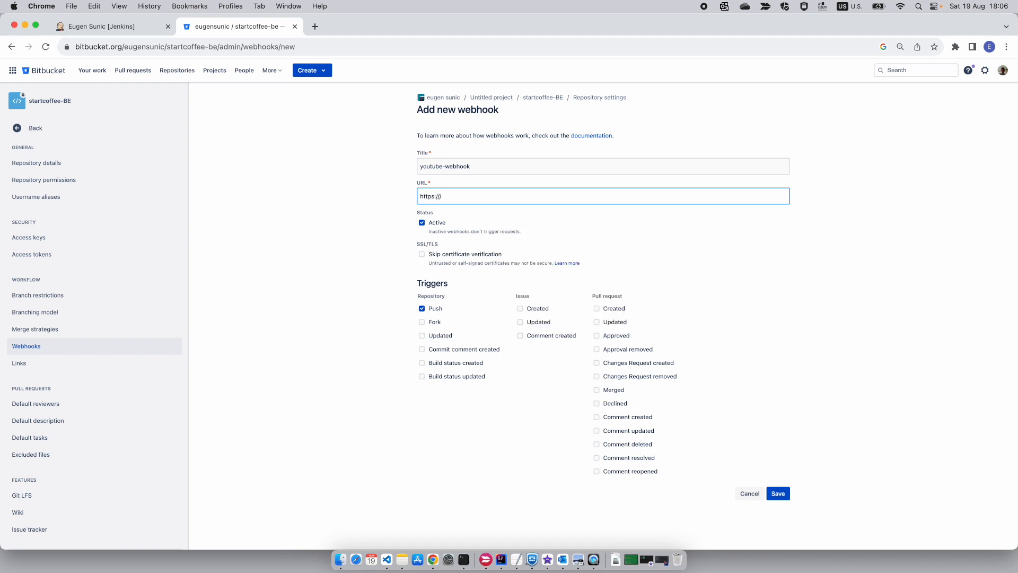
pyautogui.click(602, 195)
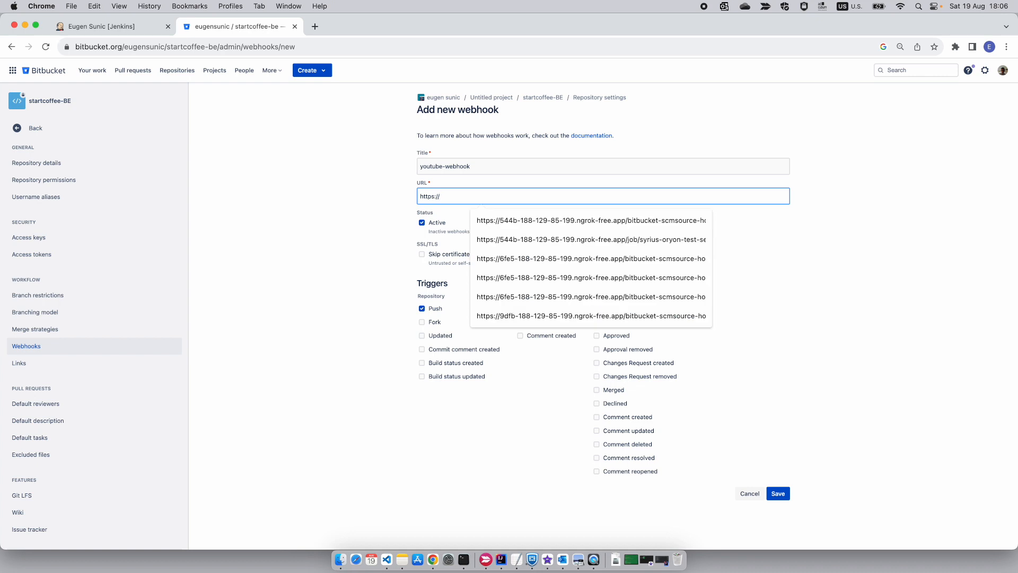
# Continue the webhook URL with eugensunic:token@DNS as a credentials-plus-placeholder host.
pyautogui.write('eugen')
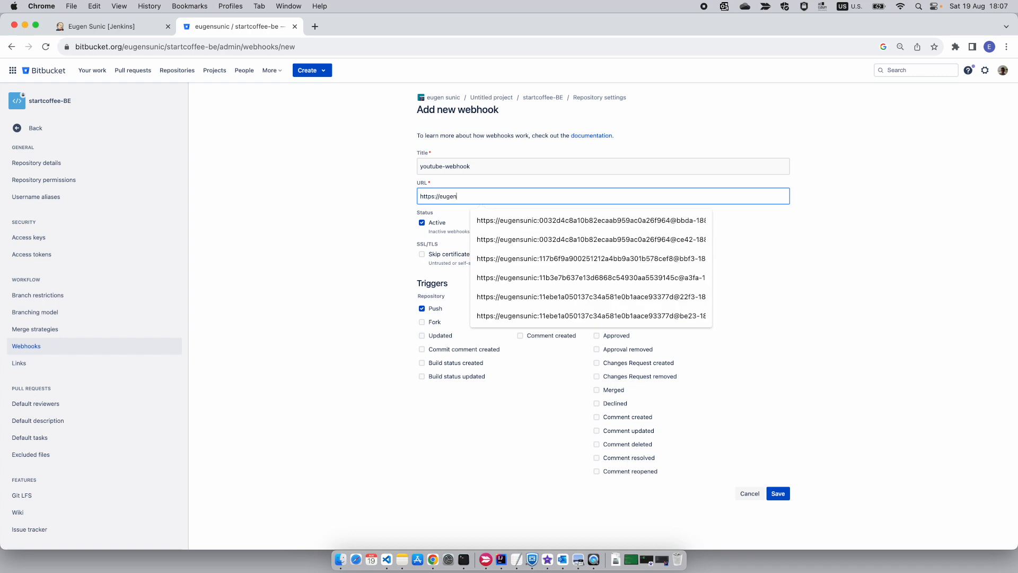
pyautogui.write('sunic')
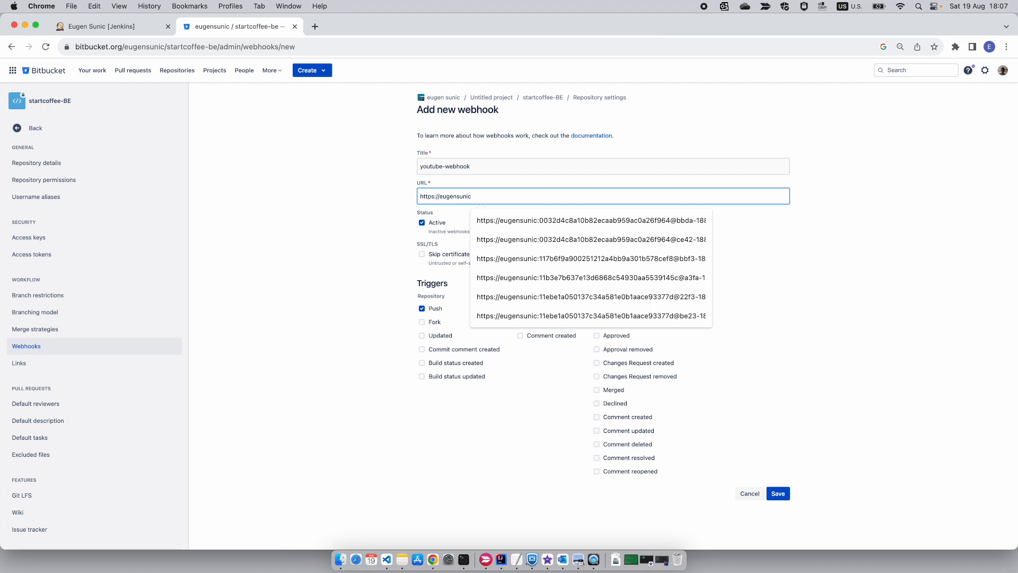
pyautogui.write(':')
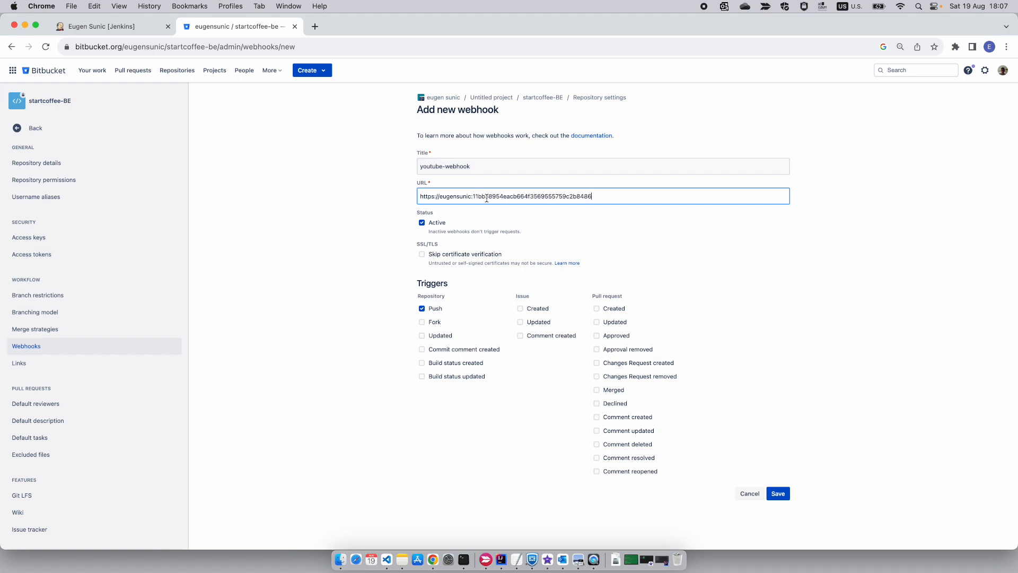
pyautogui.write('a')
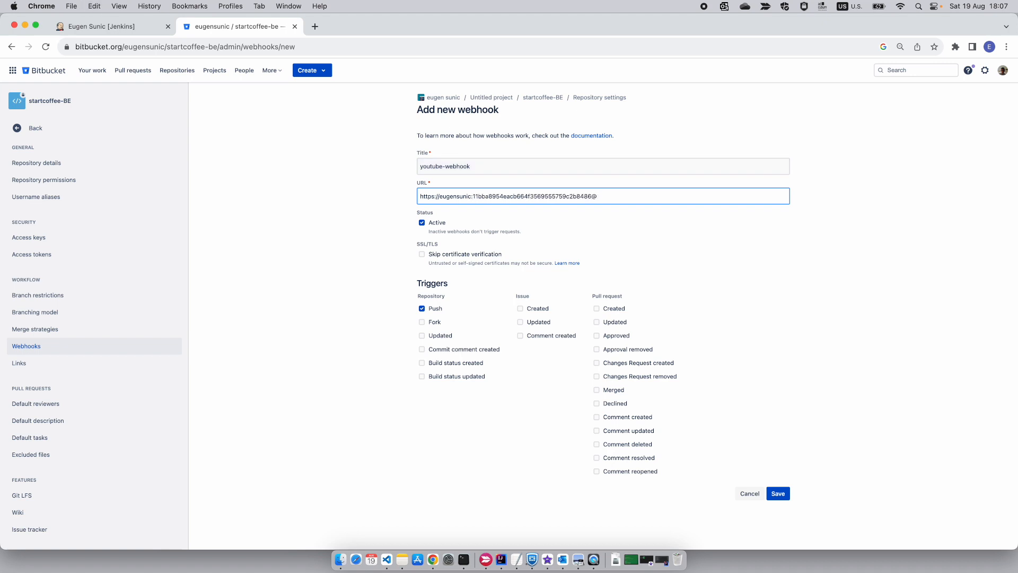
pyautogui.write('@D')
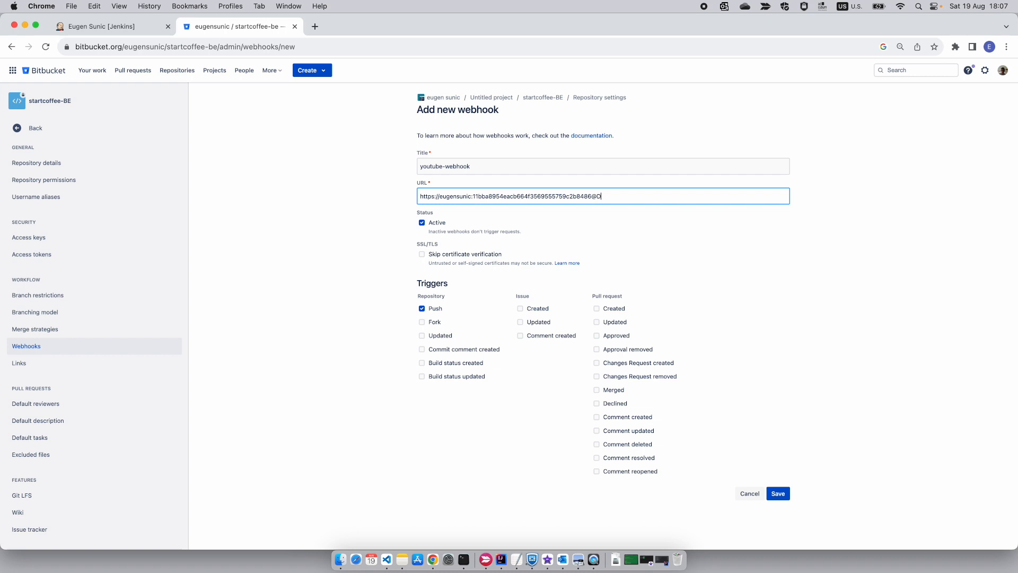
pyautogui.write('NS')
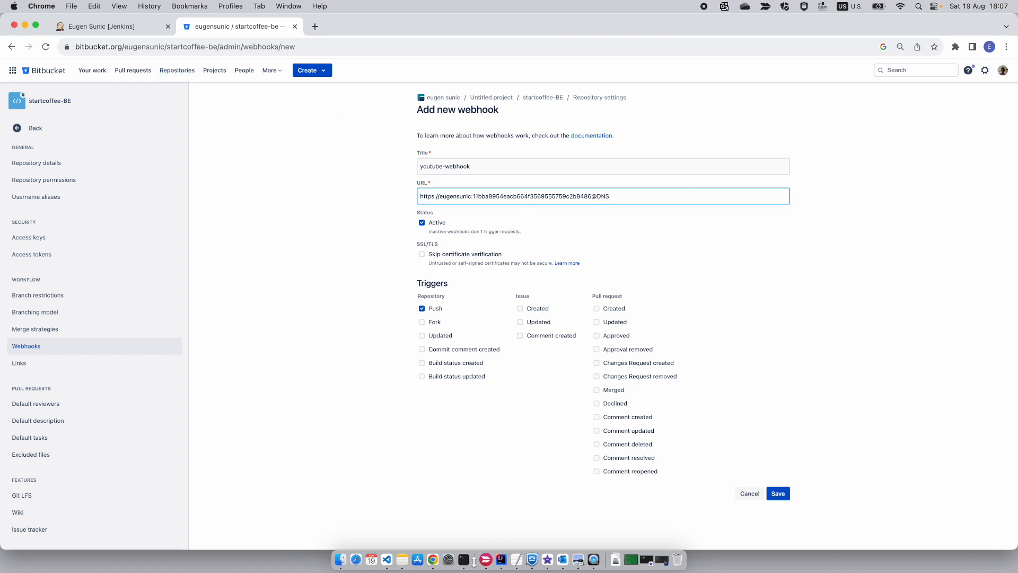
pyautogui.click(463, 559)
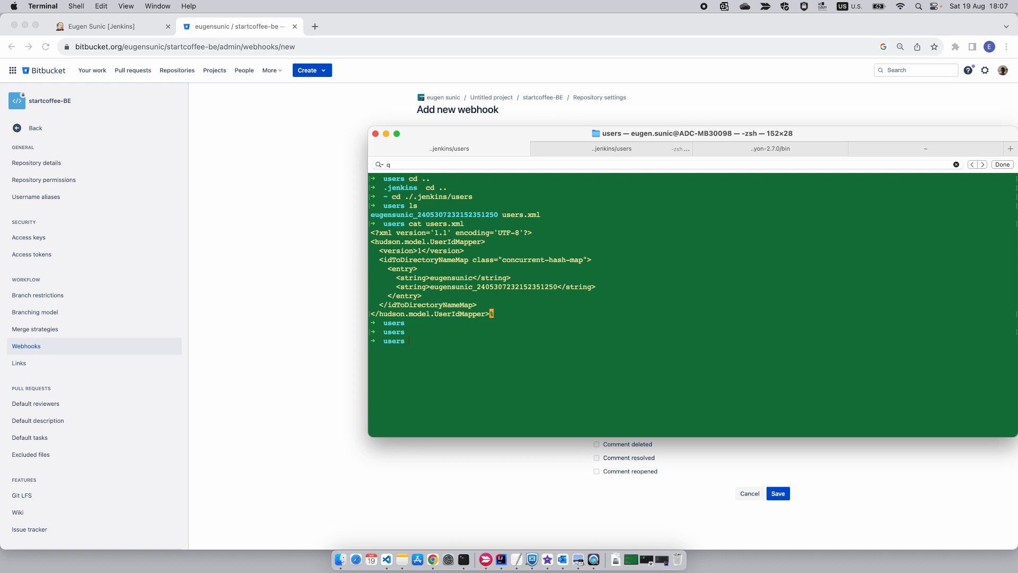
# Insert the ngrok forwarding host a2af-188-129-87-83.ngrok-free.app into the webhook URL.
pyautogui.write('ngrok')
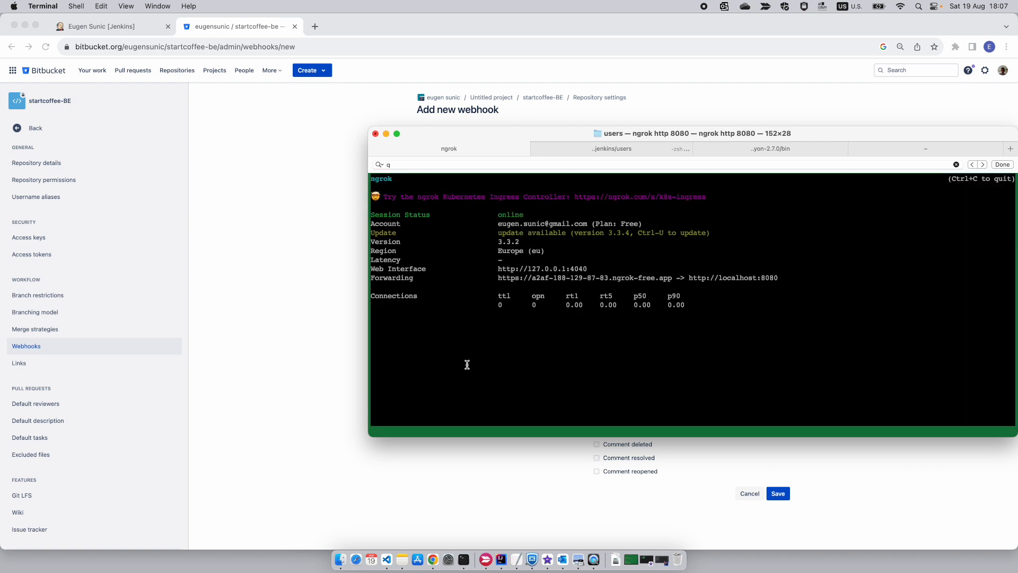
pyautogui.moveTo(496, 280)
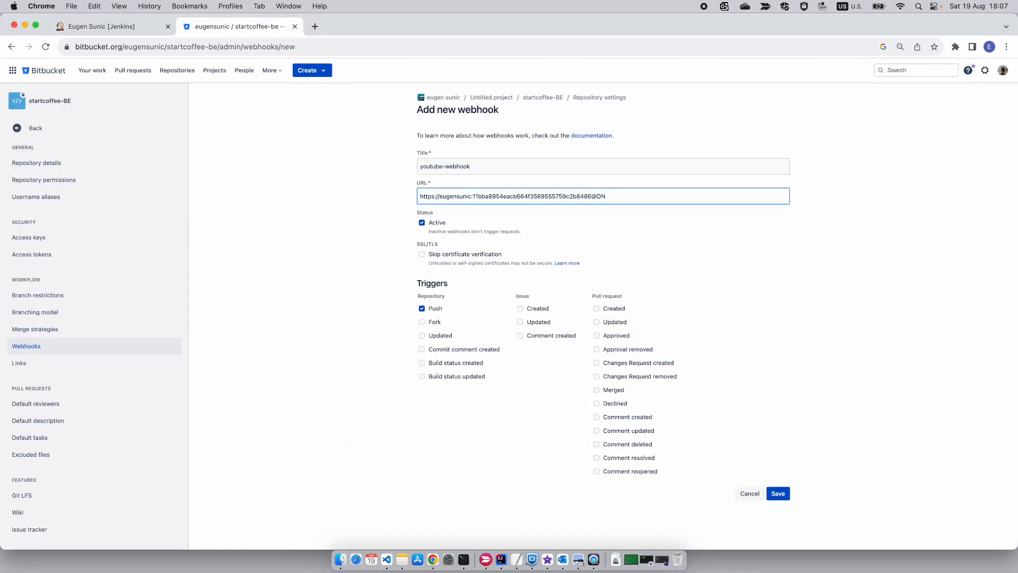
pyautogui.write('a2af-188-129-87-83.ngrok-free.app')
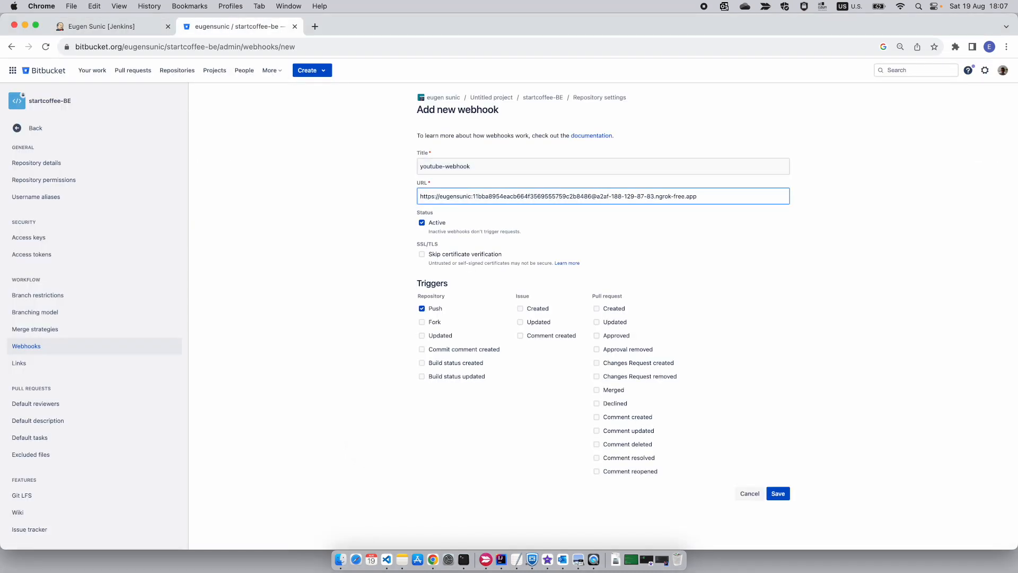
pyautogui.click(110, 27)
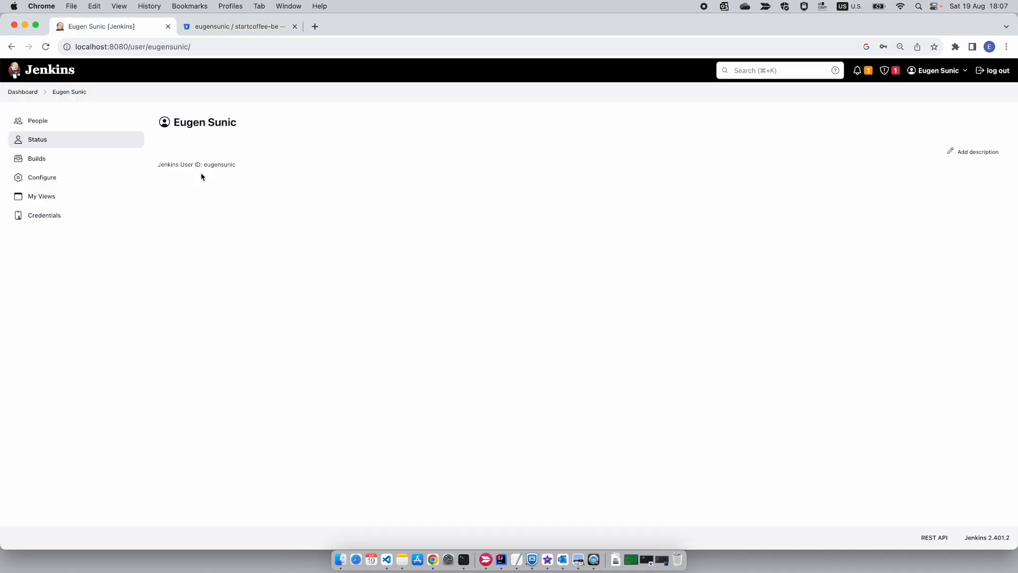
# Copy the /job/... remote build trigger path from youtube-tutorial's configuration for the webhook URL.
pyautogui.click(22, 91)
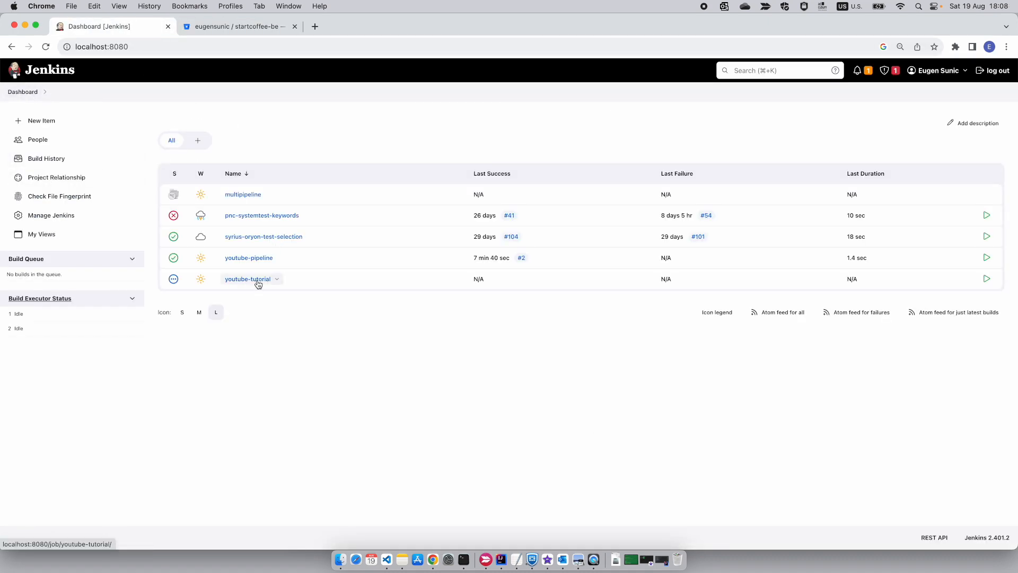
pyautogui.click(247, 279)
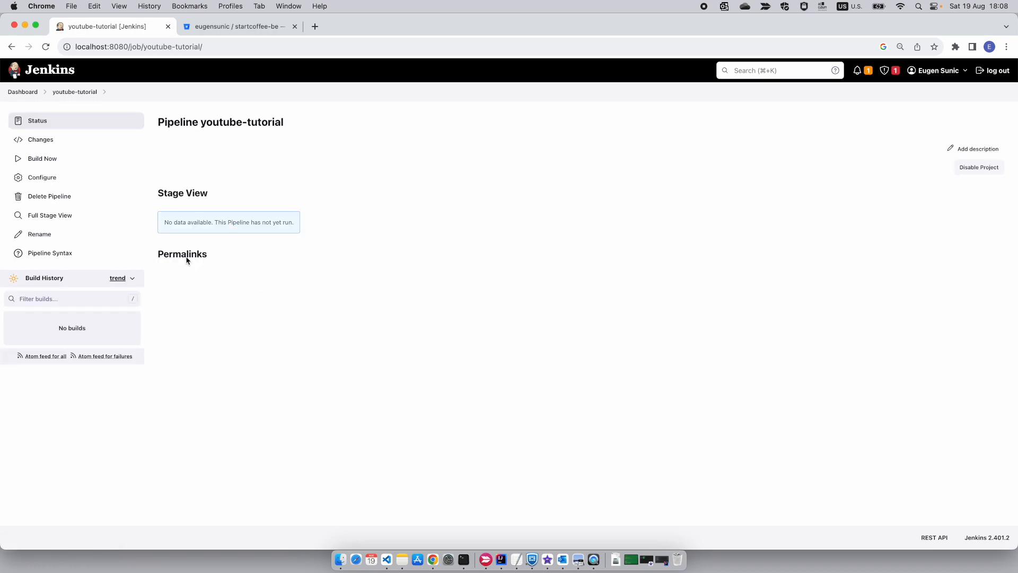
pyautogui.click(41, 177)
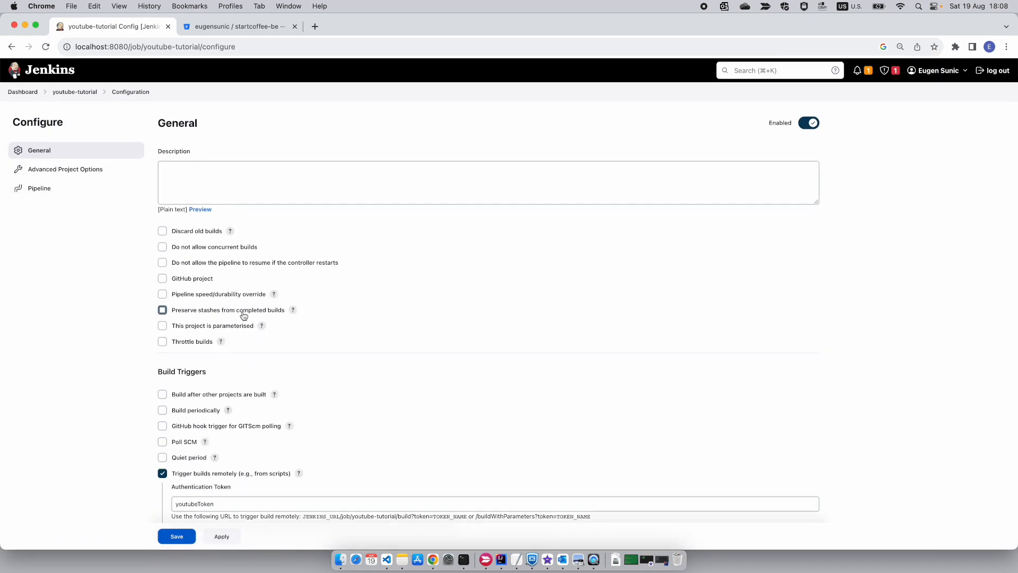
pyautogui.scroll(-3)
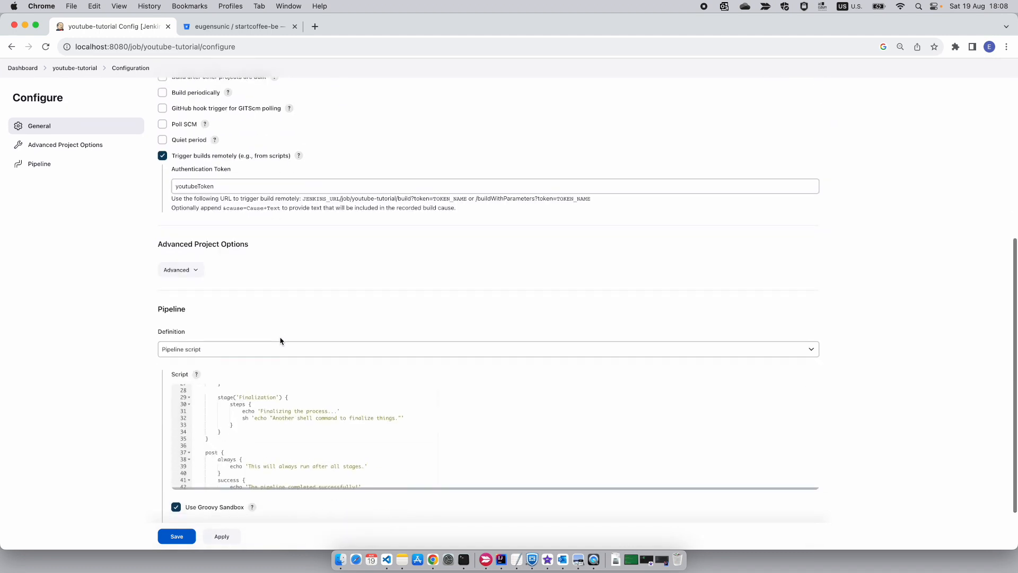
pyautogui.moveTo(339, 199)
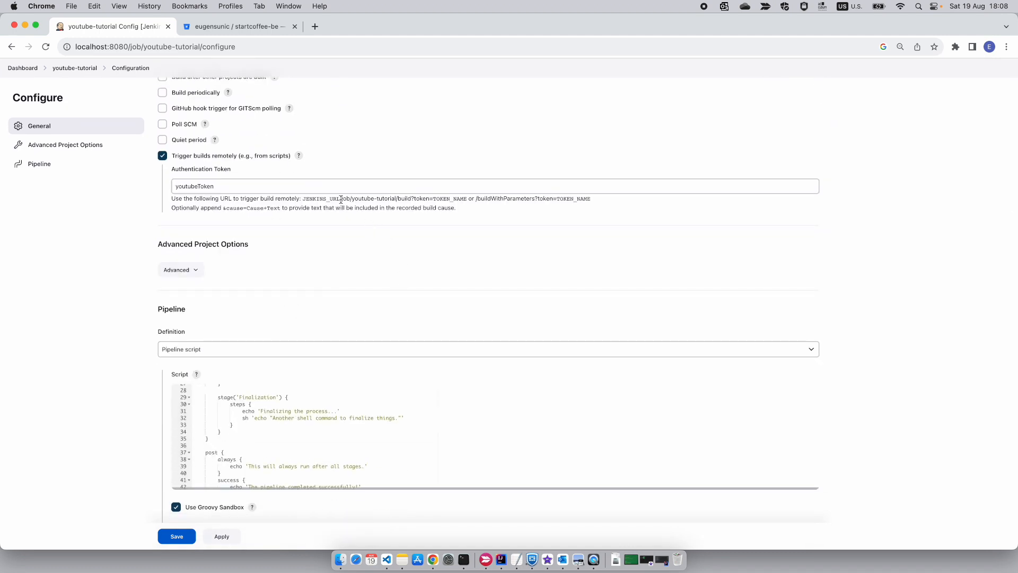
pyautogui.moveTo(339, 198); pyautogui.dragTo(415, 198)
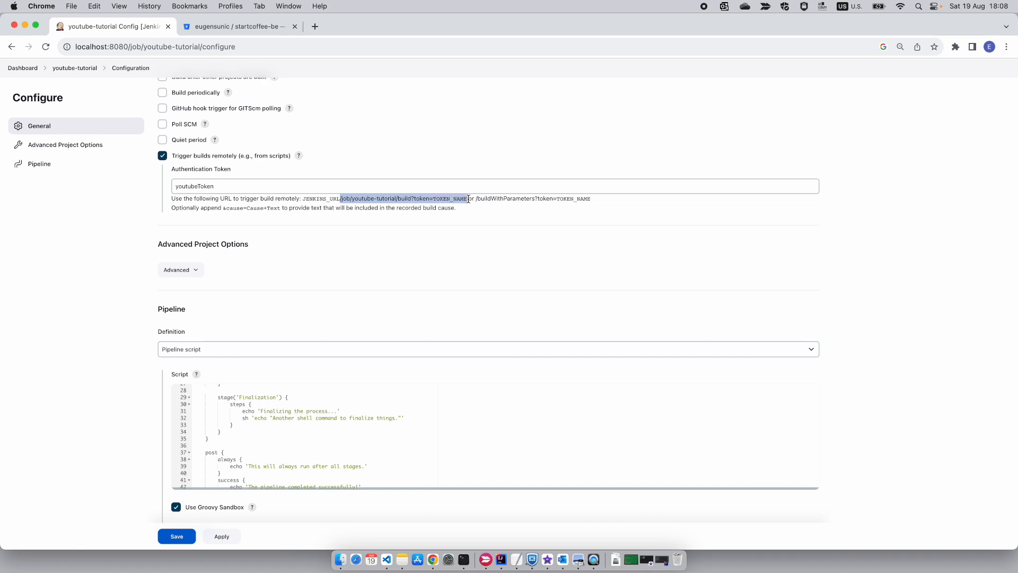
pyautogui.click(238, 27)
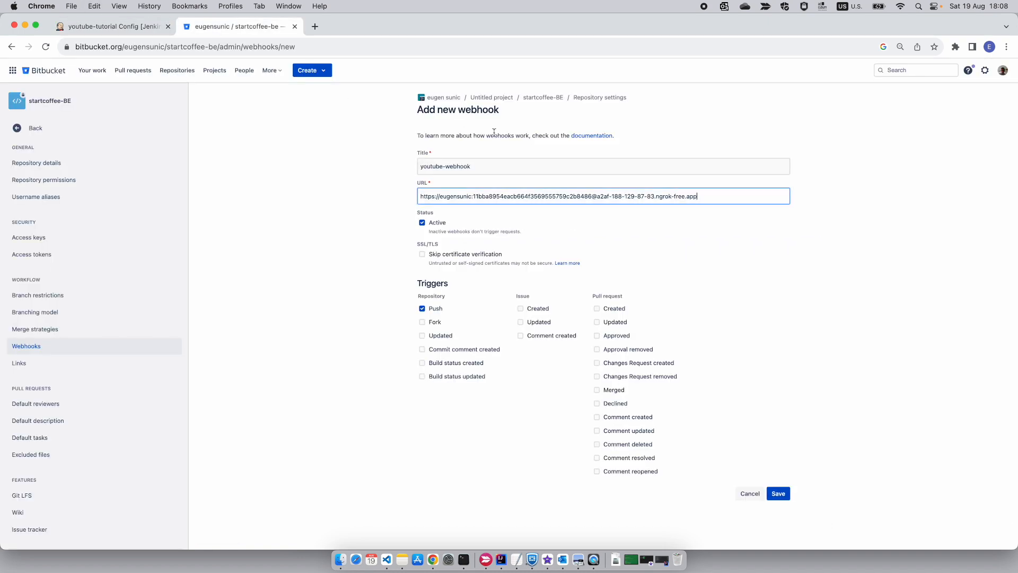
# Save the webhook with URL /job/youtube-tutorial/build?token=..., firing on pull request created and approval removed.
pyautogui.write('/job/youtube-tutorial/build?token=TOKEN_NAME')
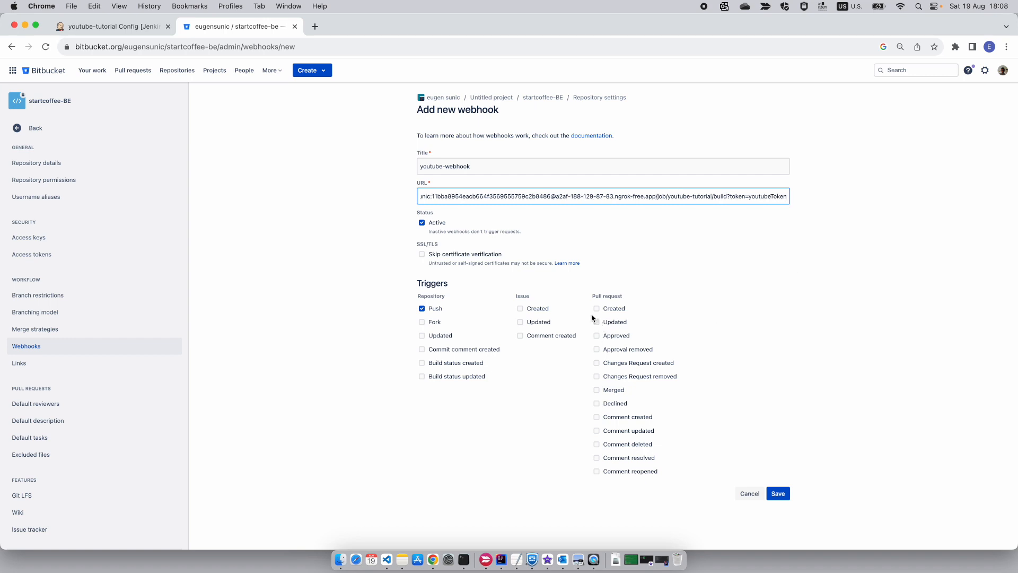
pyautogui.click(596, 308)
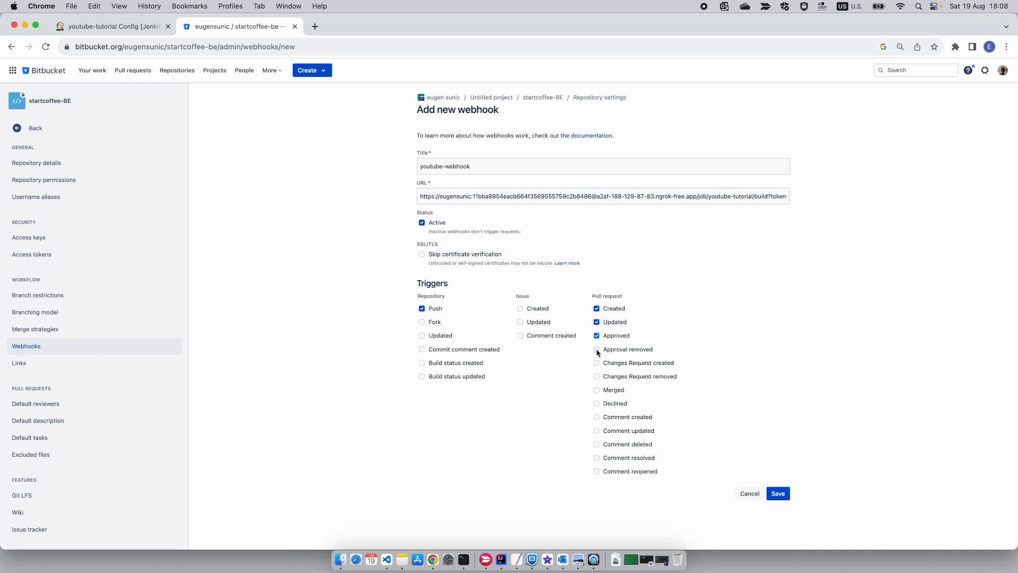
pyautogui.click(596, 349)
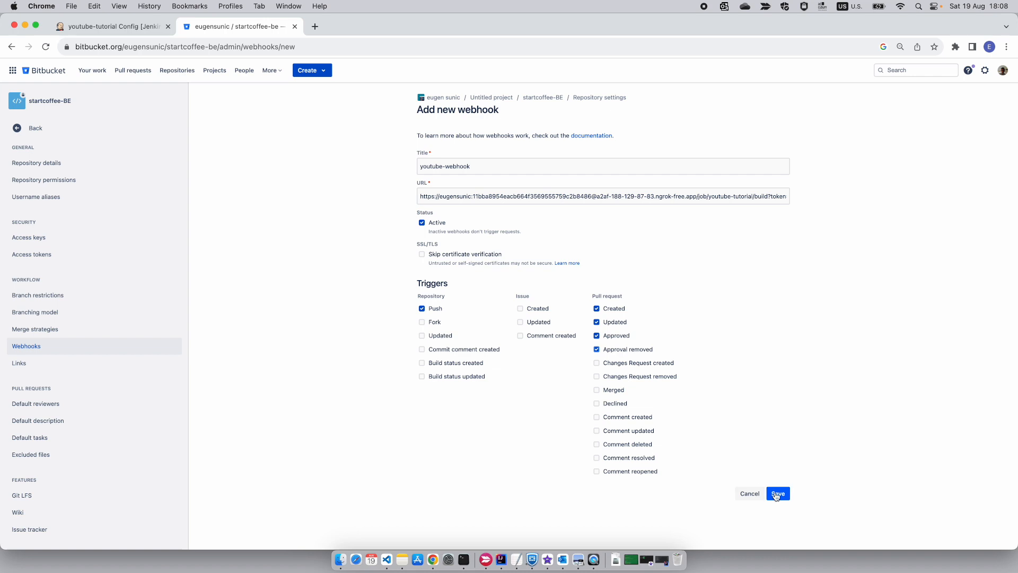
pyautogui.click(777, 494)
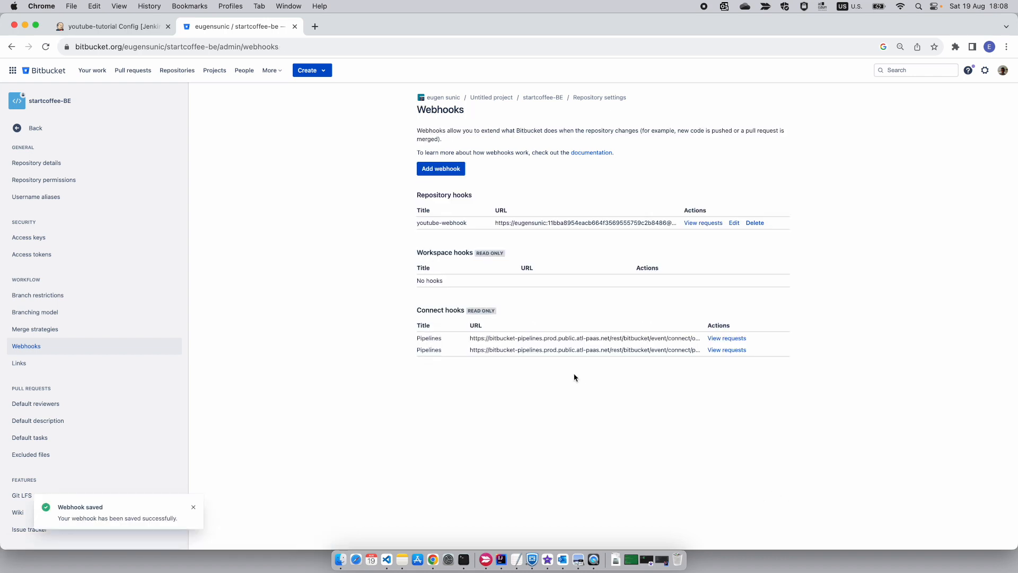
pyautogui.moveTo(465, 559)
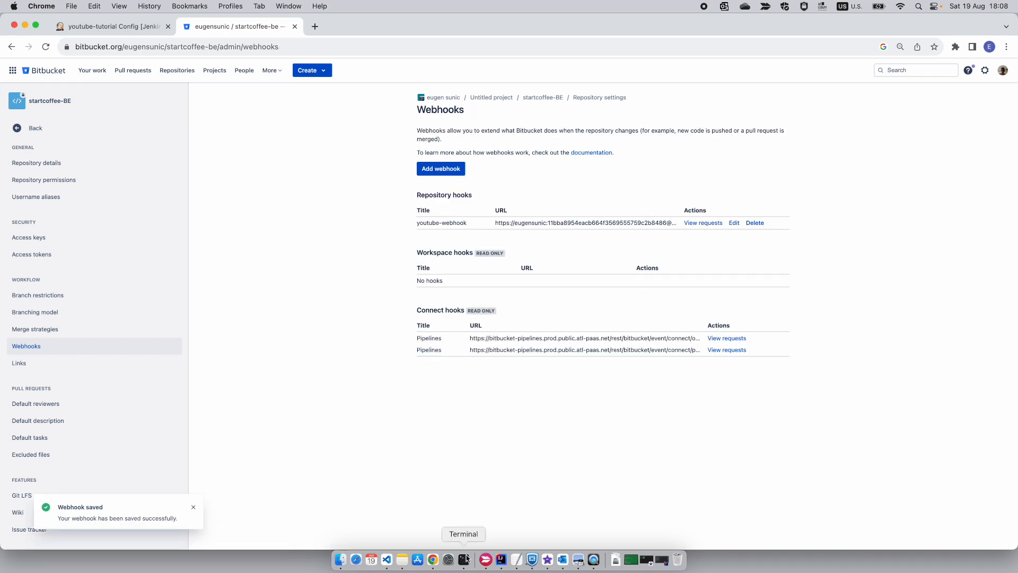
pyautogui.click(464, 559)
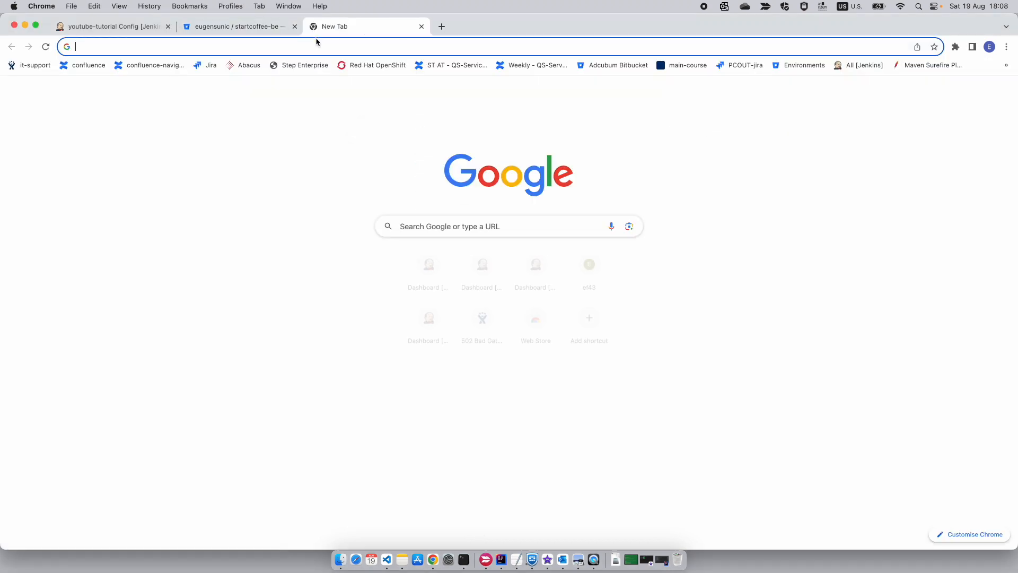
# Reach Jenkins at a2af-188-129-87-83.ngrok-free.app, continuing past the ngrok warning.
pyautogui.write('a2af-188-129-87-83.ngrok-free.app')
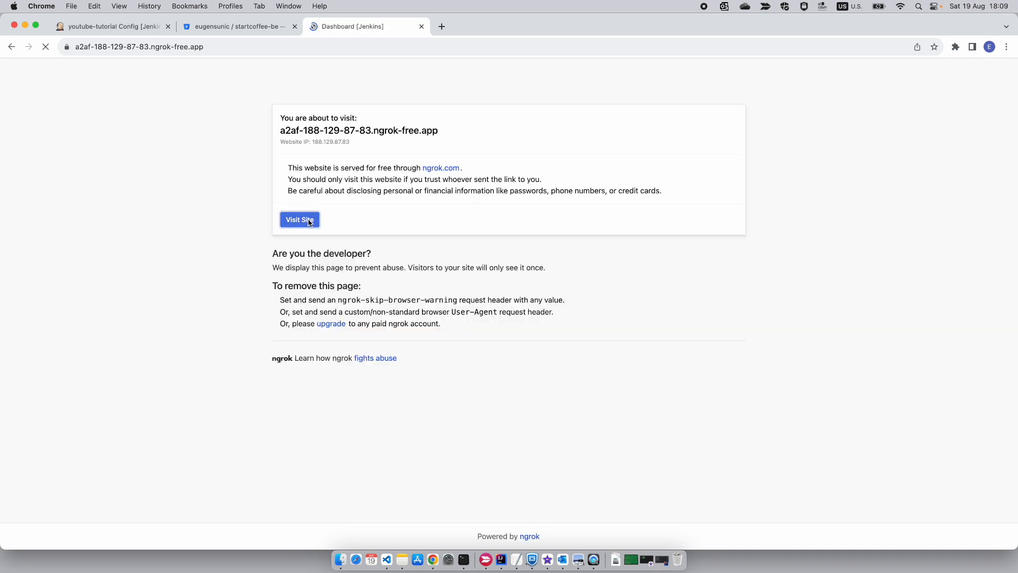
pyautogui.click(299, 219)
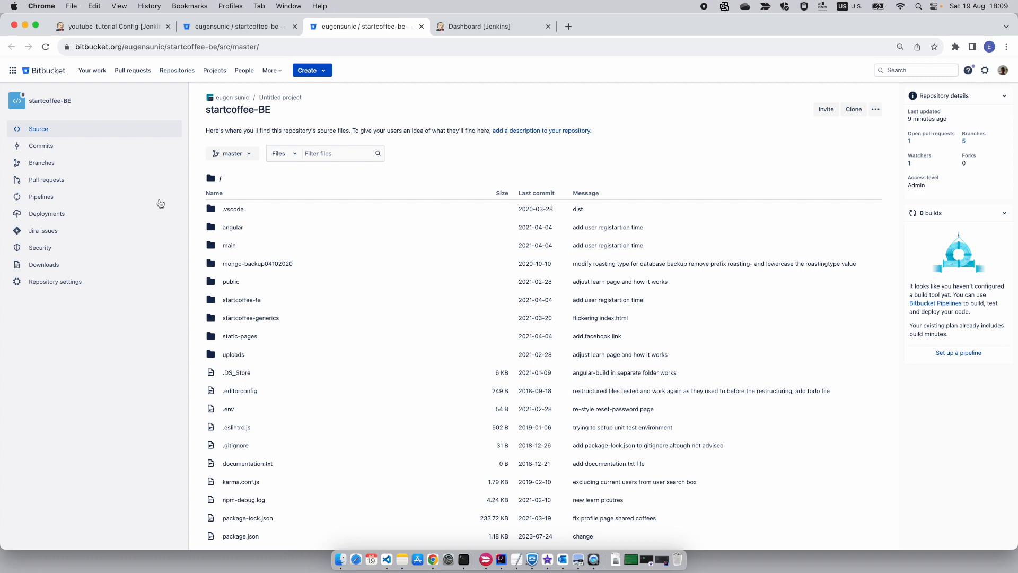
# Unapprove the 'testing commit' pull request to fire the webhook.
pyautogui.click(47, 181)
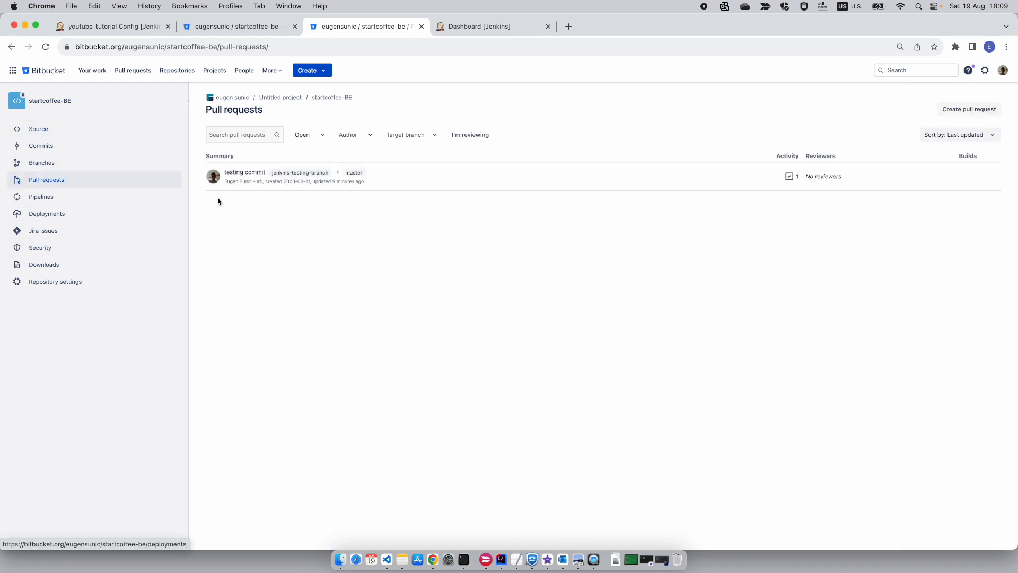
pyautogui.click(245, 171)
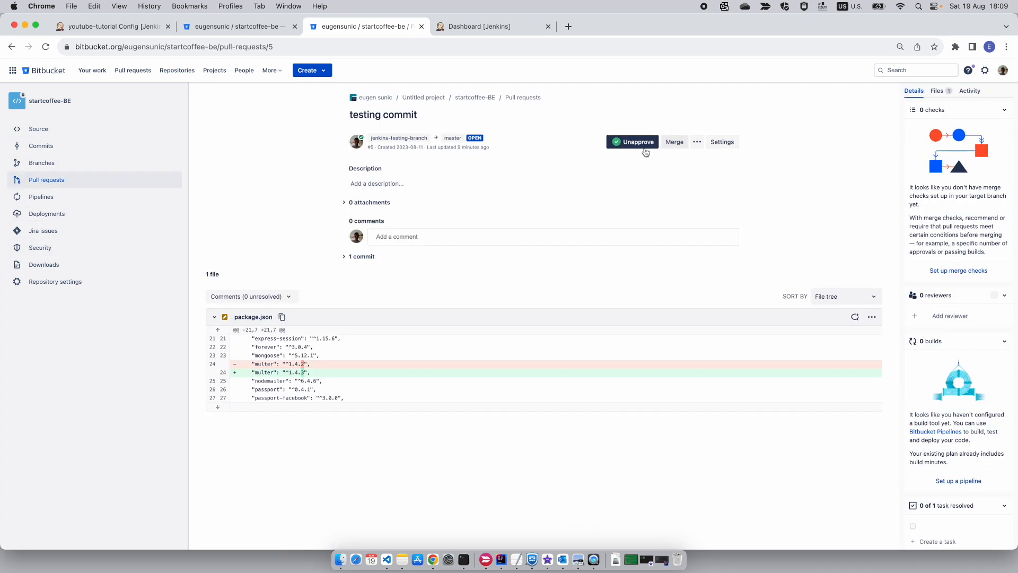
pyautogui.click(632, 141)
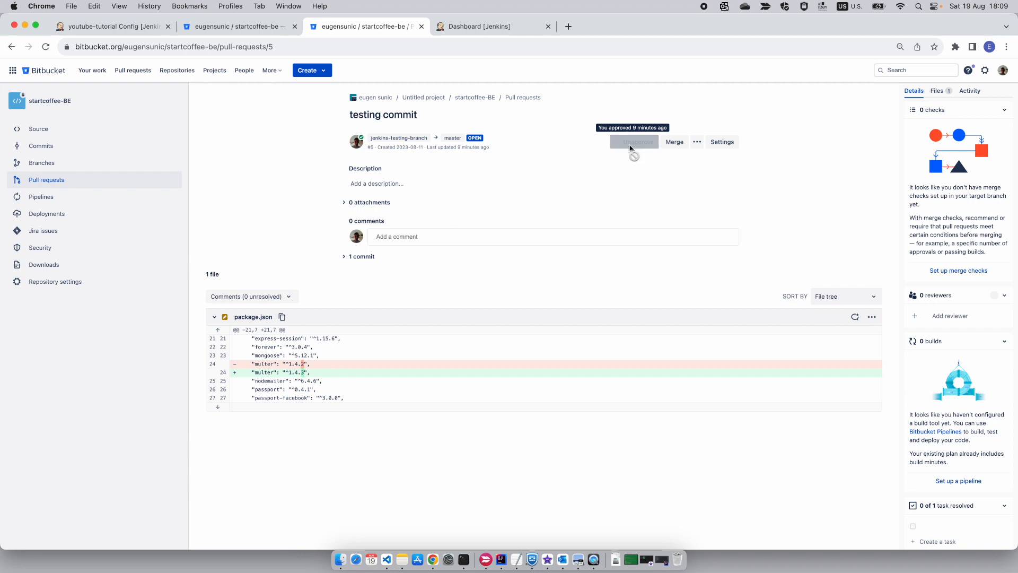
# Check the youtube-tutorial pipeline's builds in Jenkins served via ngrok.
pyautogui.click(484, 26)
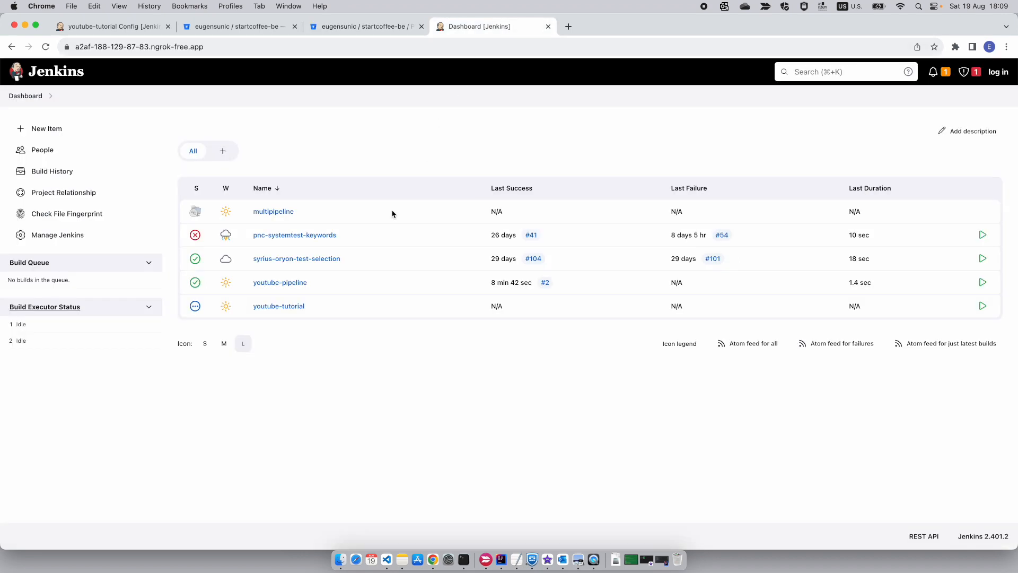
pyautogui.click(279, 306)
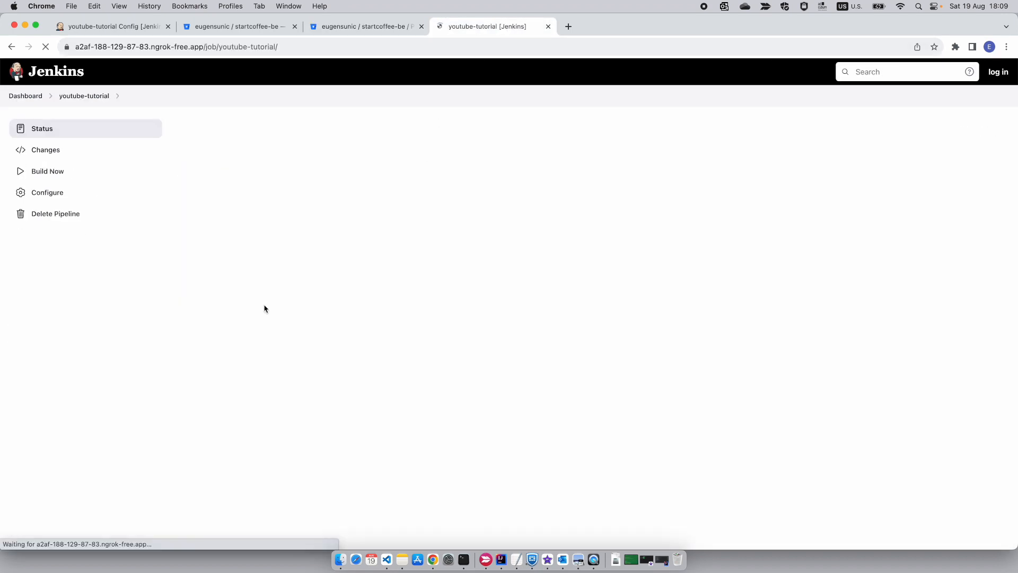